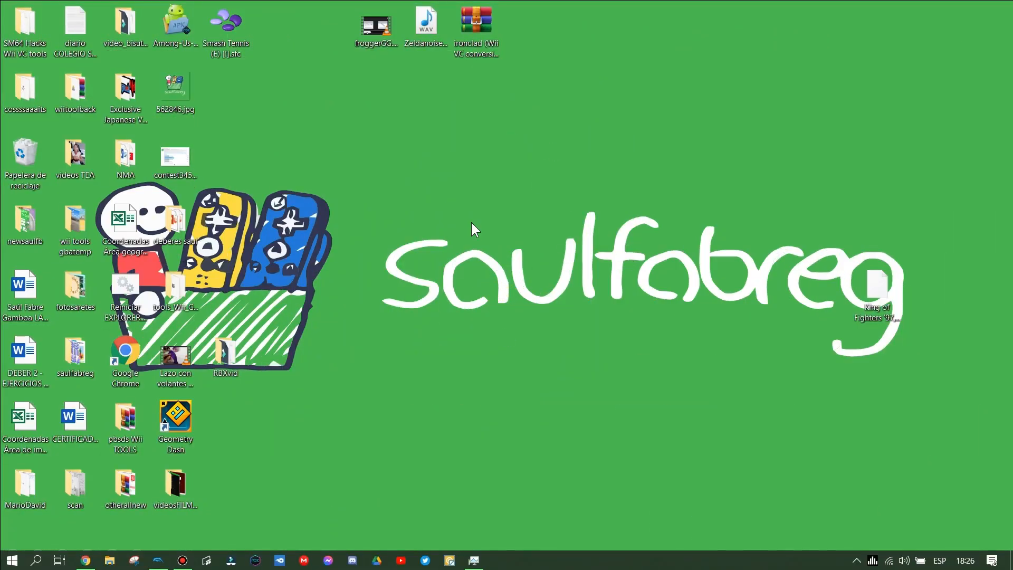
mouse_move(537, 136)
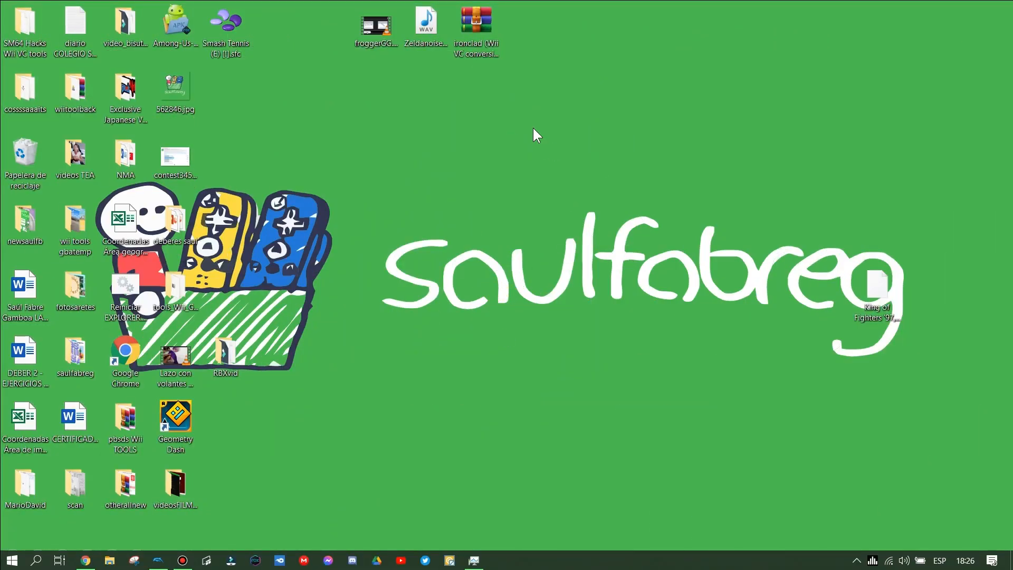
mouse_move(488, 280)
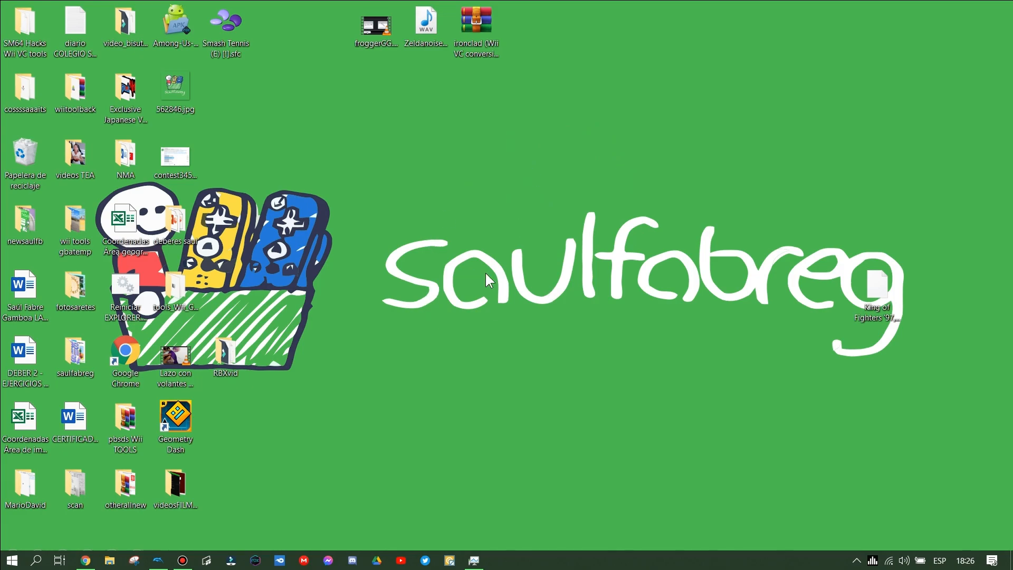
mouse_move(492, 309)
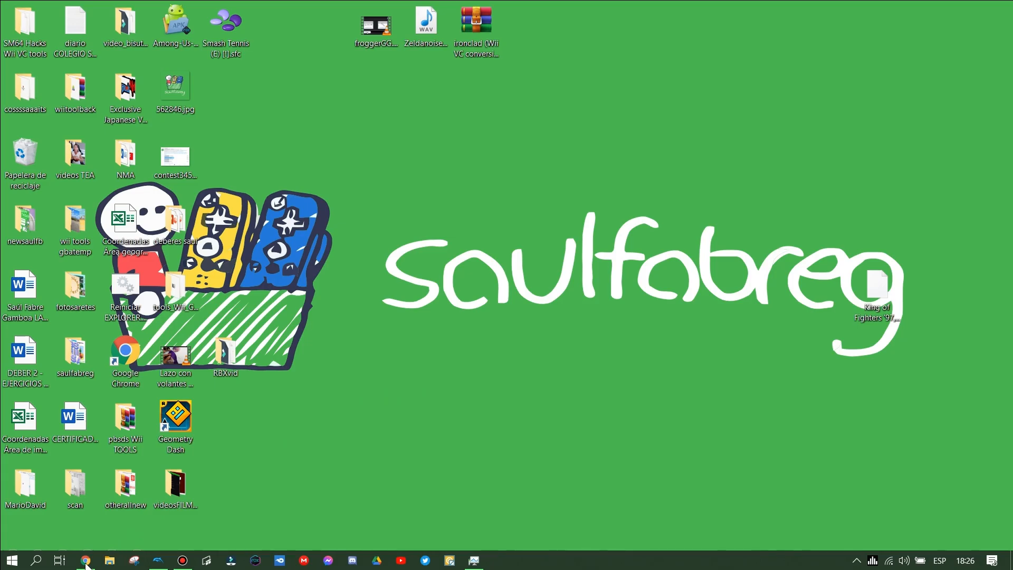
- Download the tool's 7z archive from the GBAtemp thread and save it to Escritorio
click(84, 559)
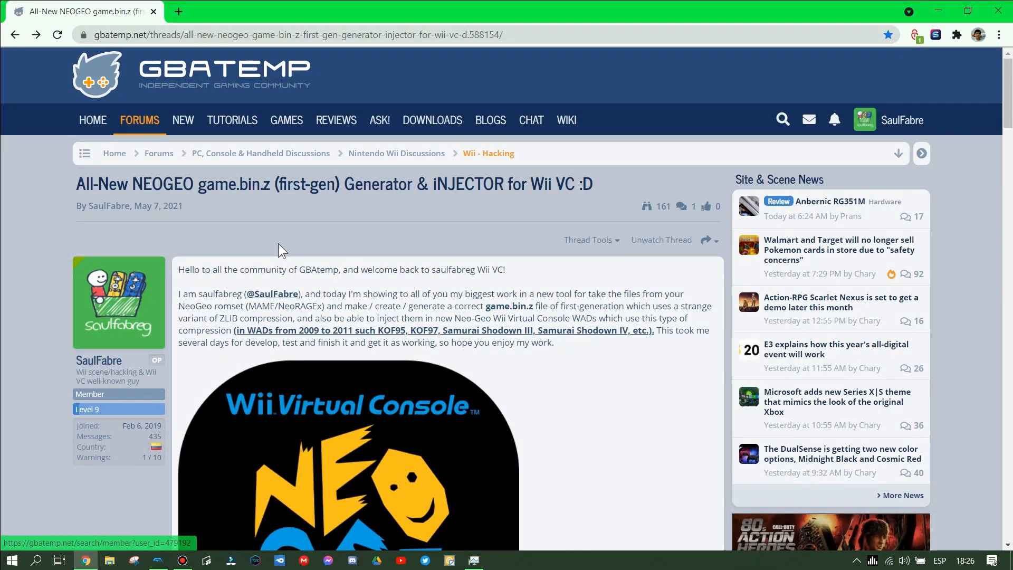
scroll(down, 3)
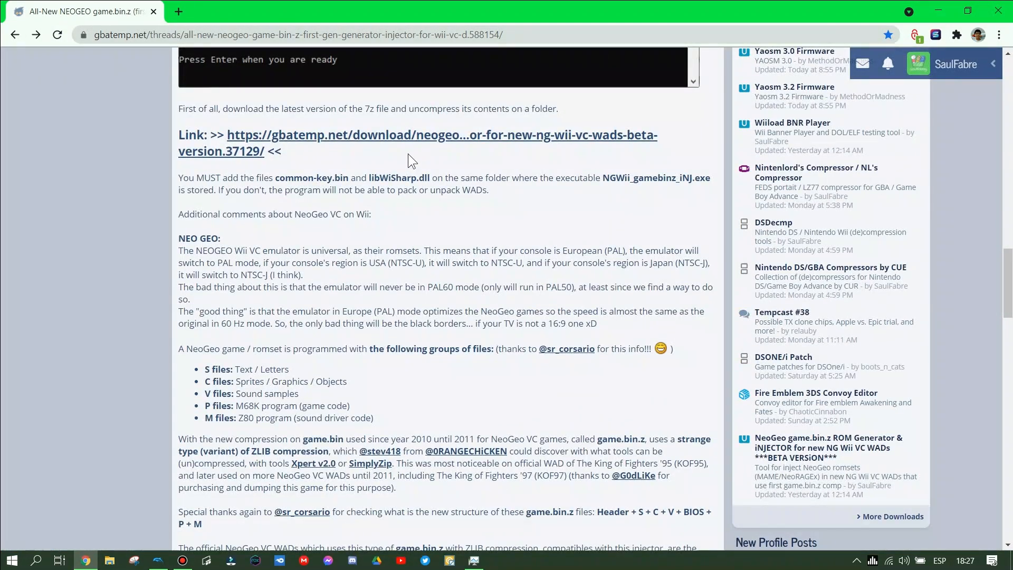
click(417, 143)
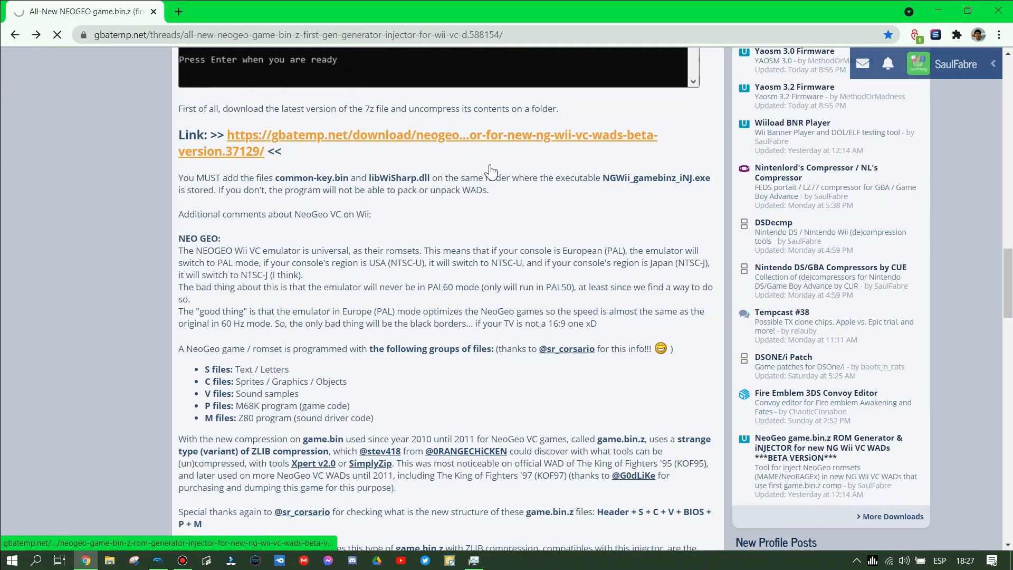
click(418, 142)
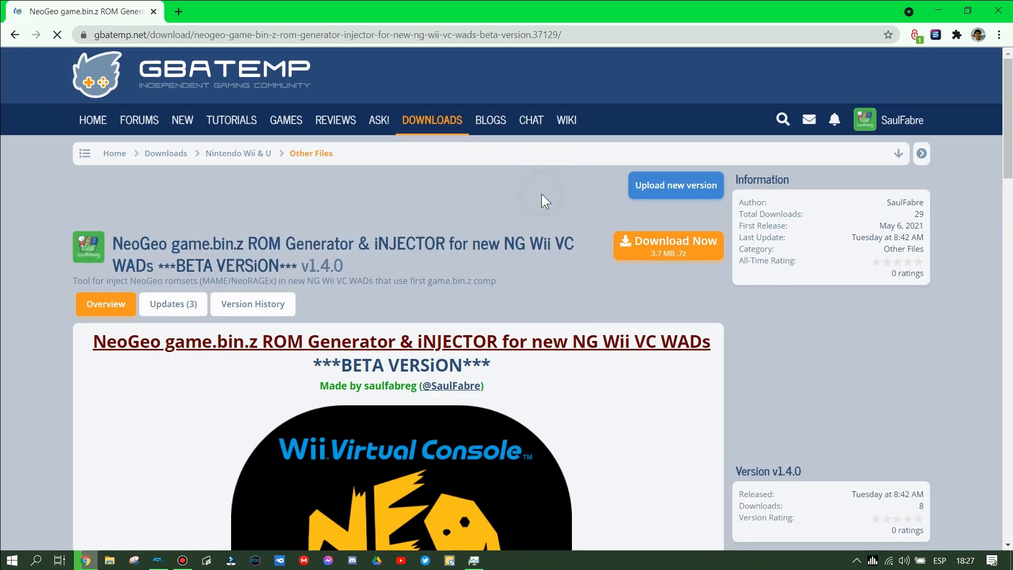
click(666, 245)
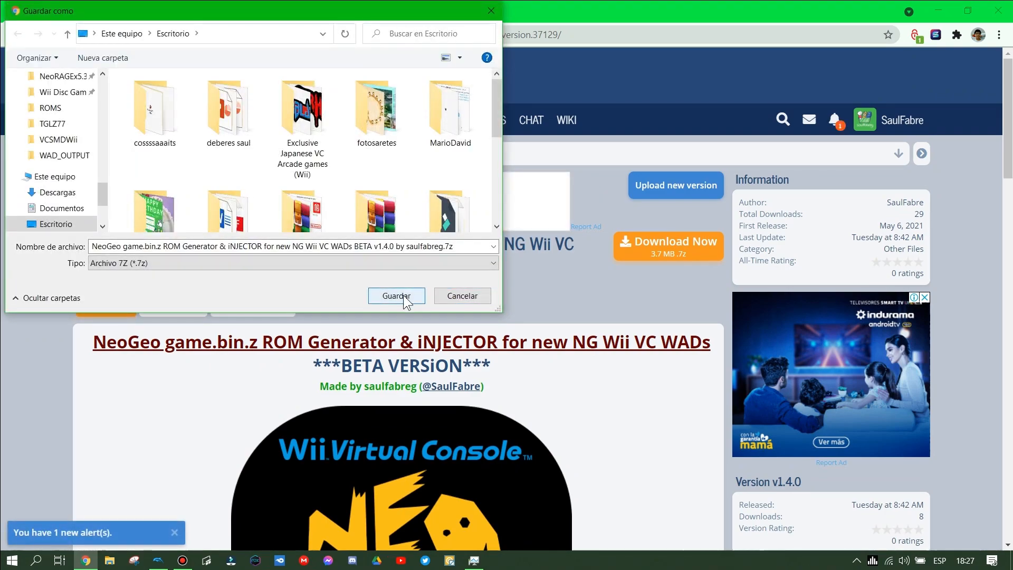
click(396, 295)
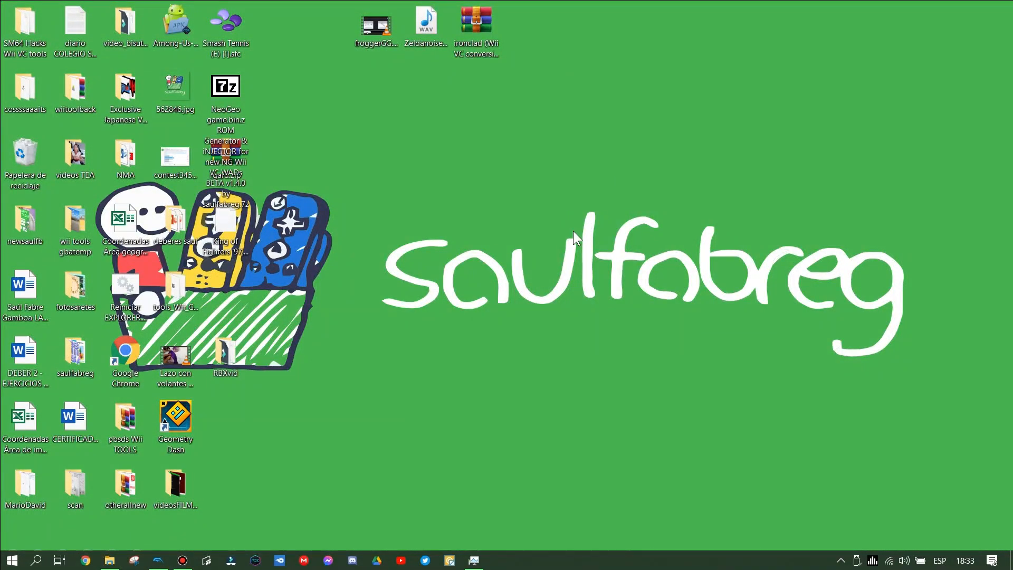
- Extract the archive into C:\Wii and enter the resulting NGVCgamebinziNJ folder
click(108, 559)
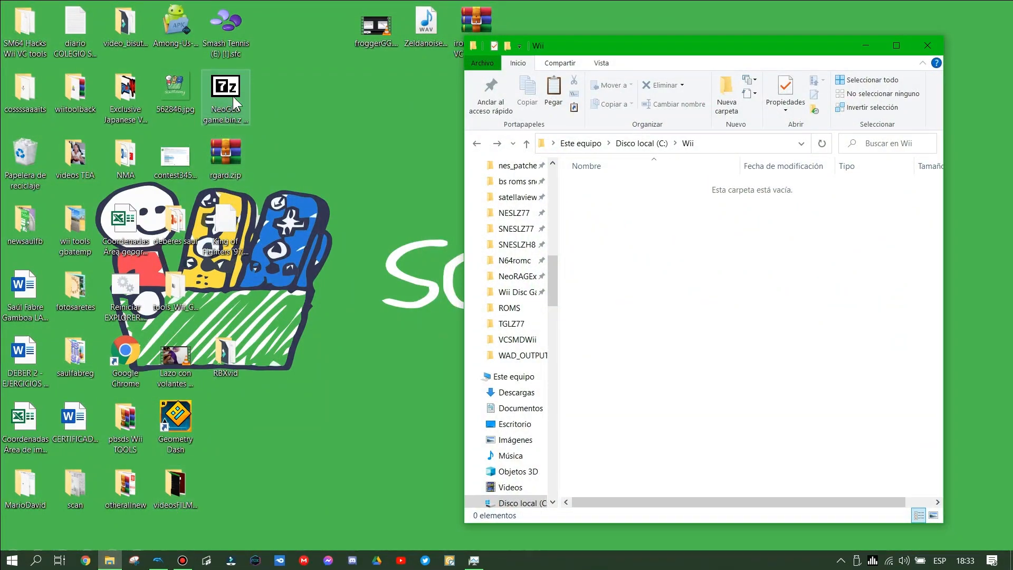
double_click(225, 86)
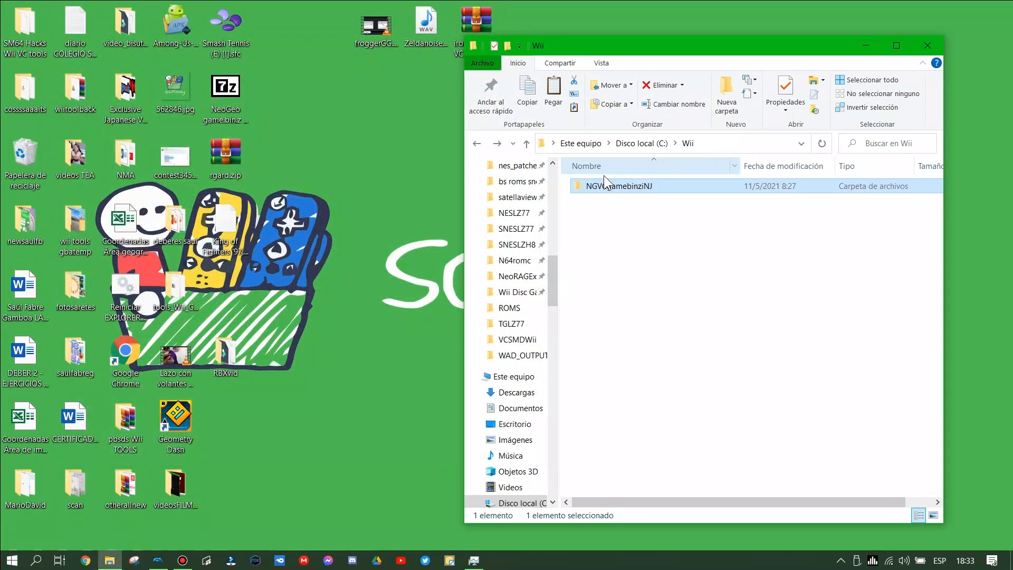
double_click(619, 186)
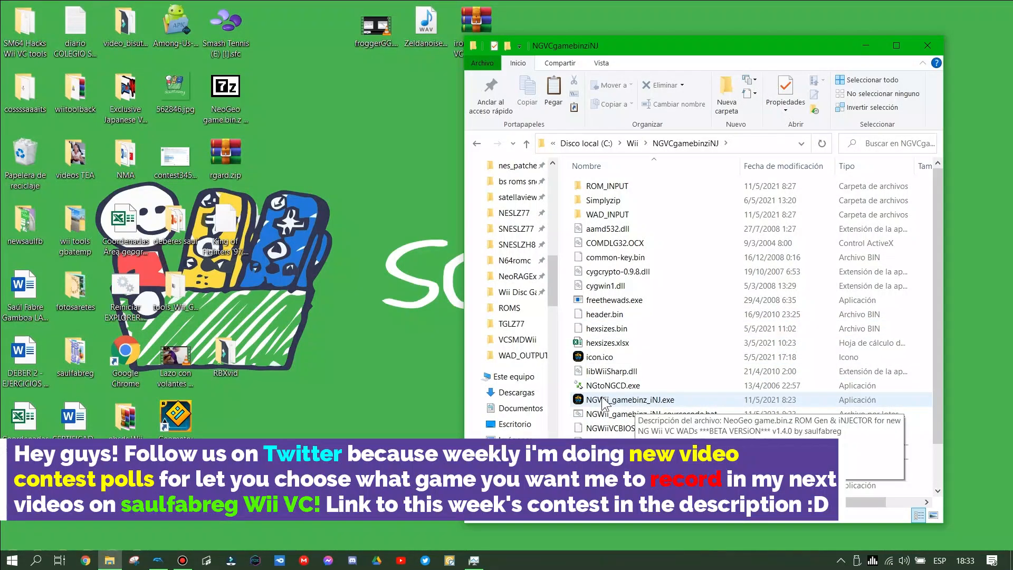
- Launch NGWii_gamebinz_iNJ.exe and verify the rgard ROM files sit in ROM_INPUT
double_click(629, 399)
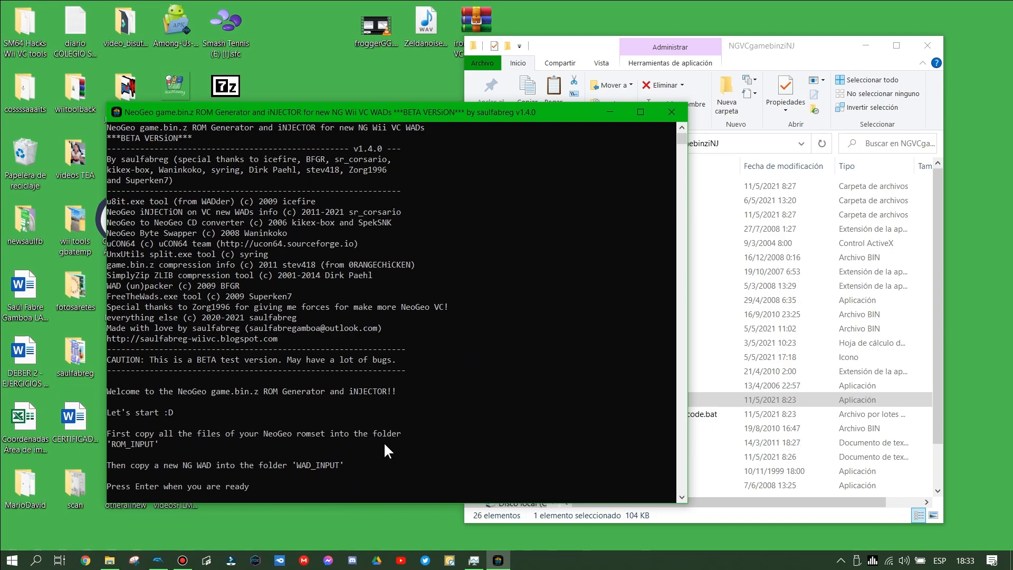
mouse_move(584, 61)
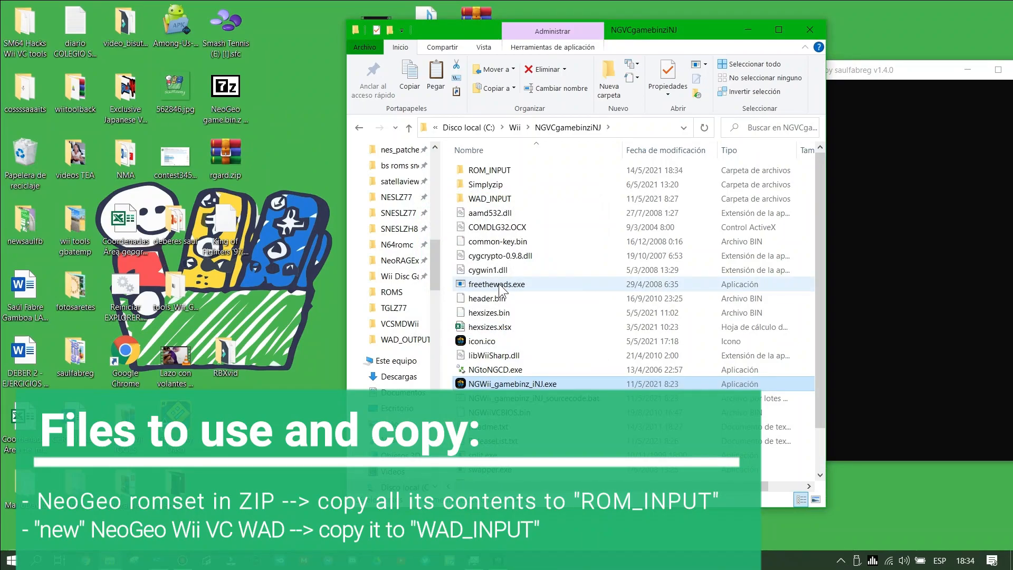
double_click(490, 170)
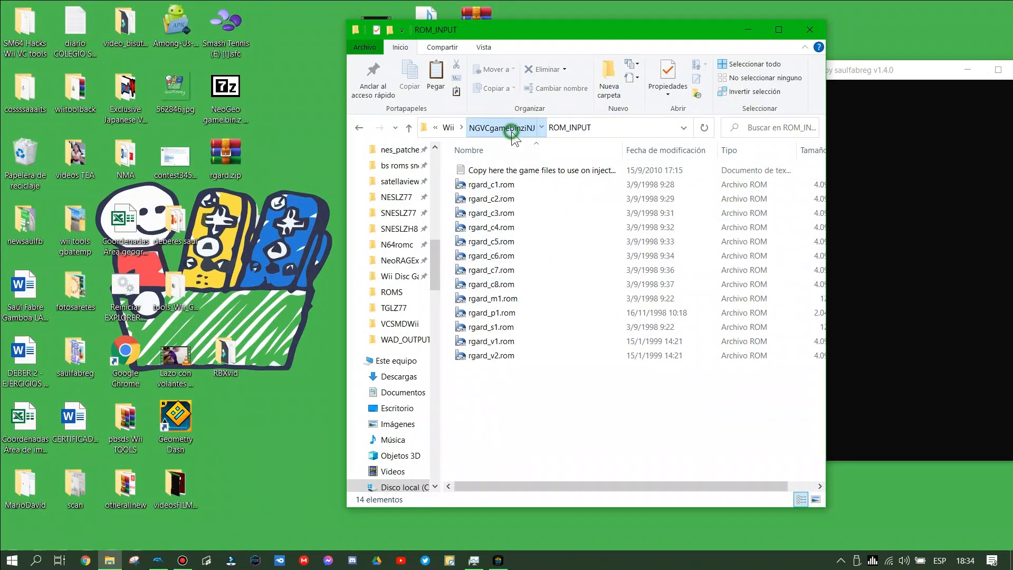
click(503, 128)
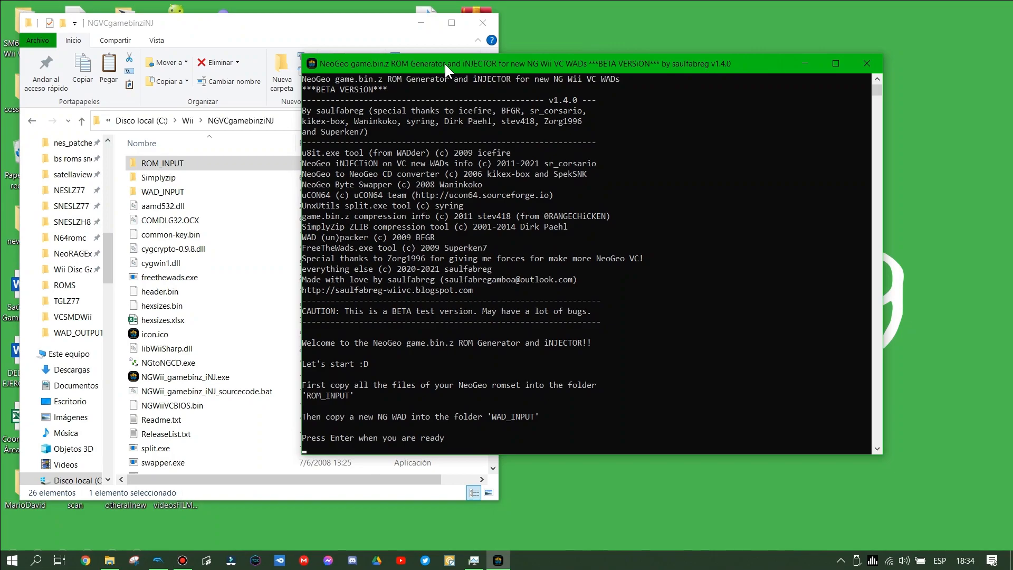
- Start the injection so the tool counts the ROM files and prompts for the app file
key(Enter)
text(Y)
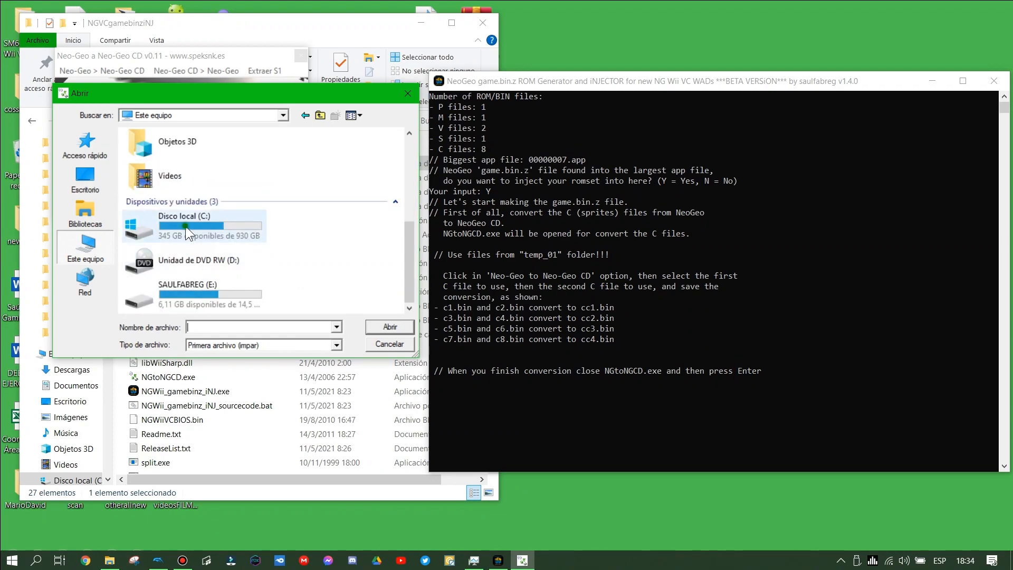
- Convert c1.bin/c2.bin from C:\Wii\...\temp_01 into cc1.bin
double_click(185, 226)
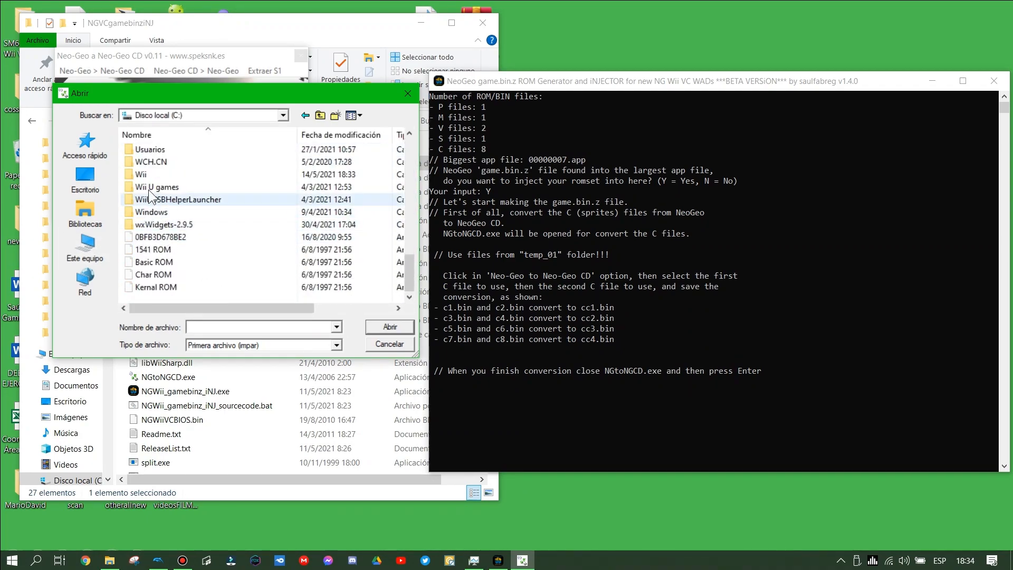
double_click(160, 186)
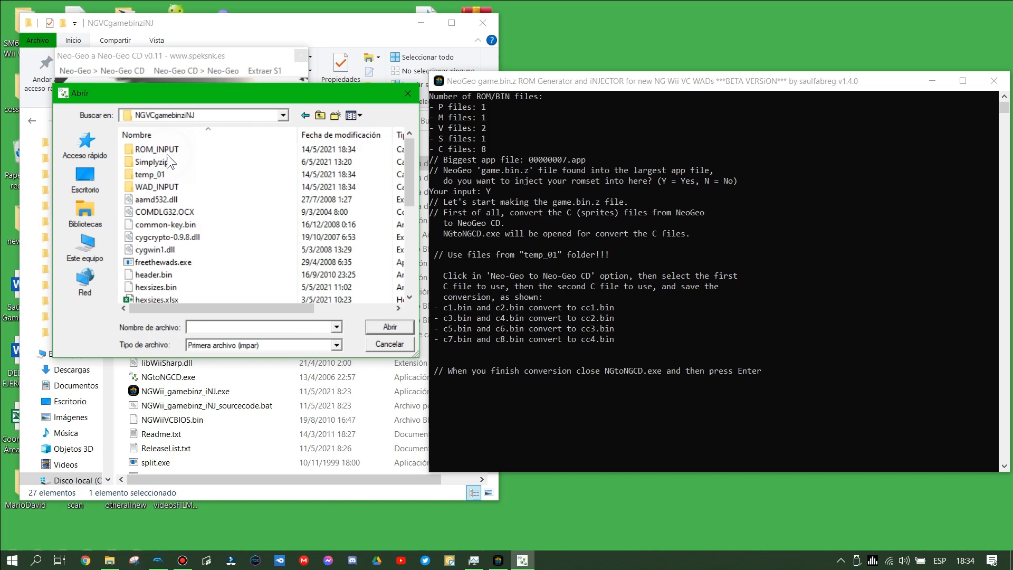
mouse_move(151, 174)
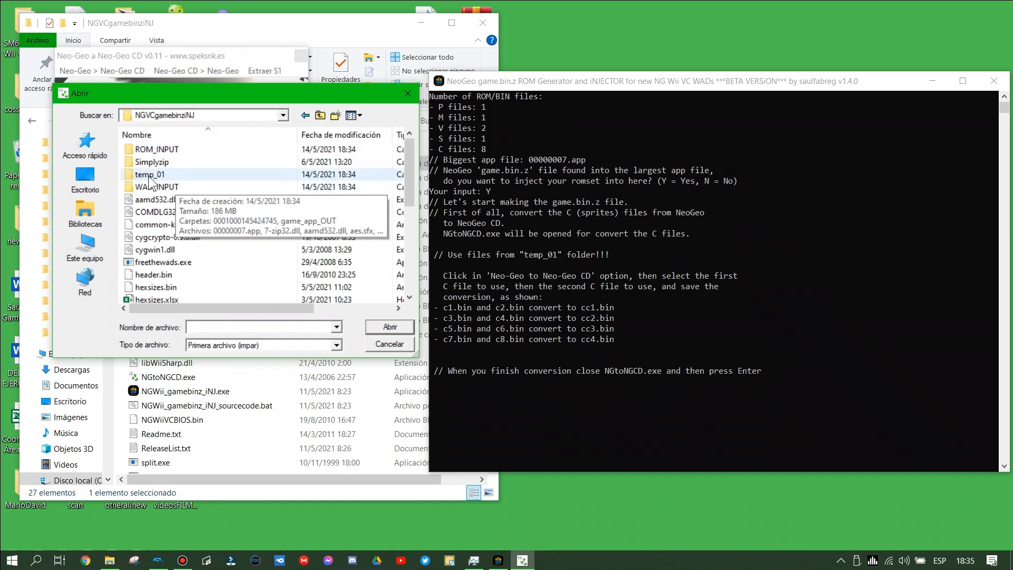
double_click(151, 174)
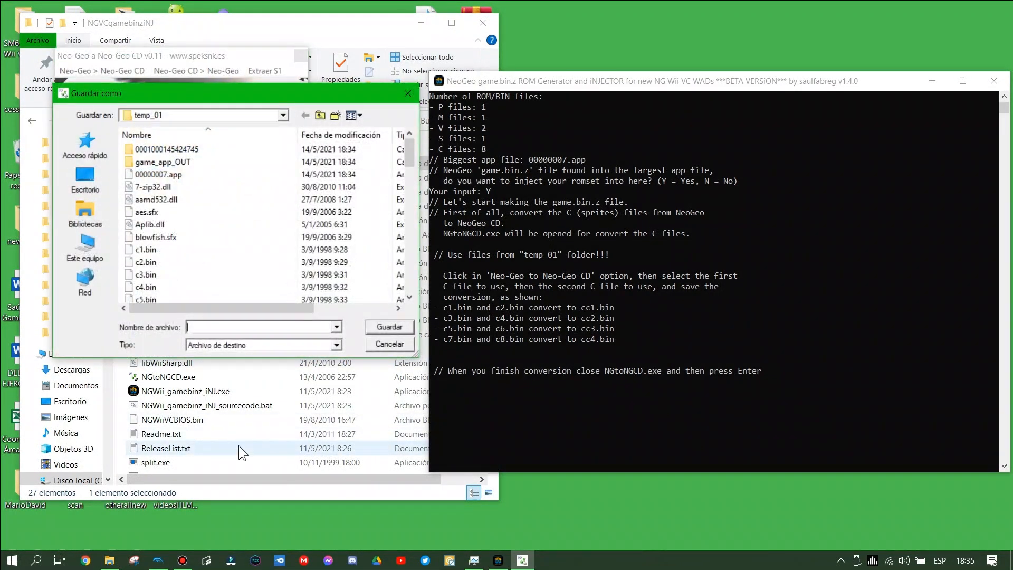
text(cc1.bin)
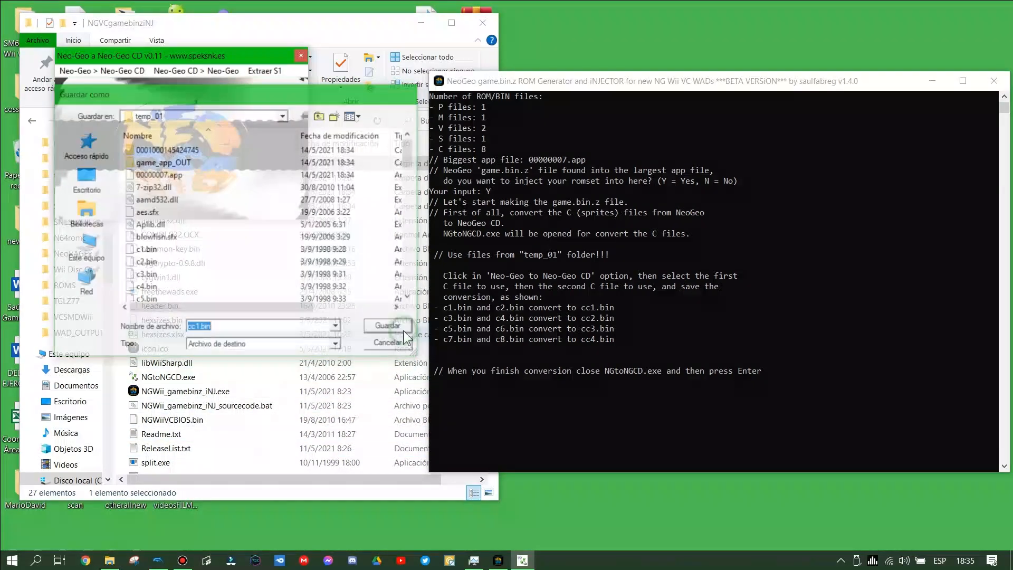
click(387, 325)
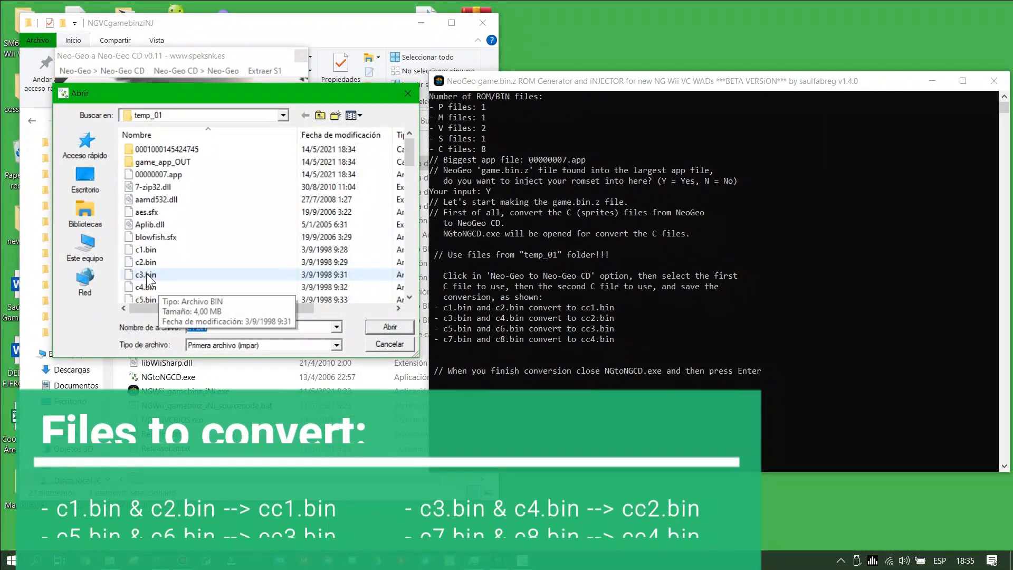
- Convert c3.bin/c4.bin into cc2.bin in temp_01
click(146, 286)
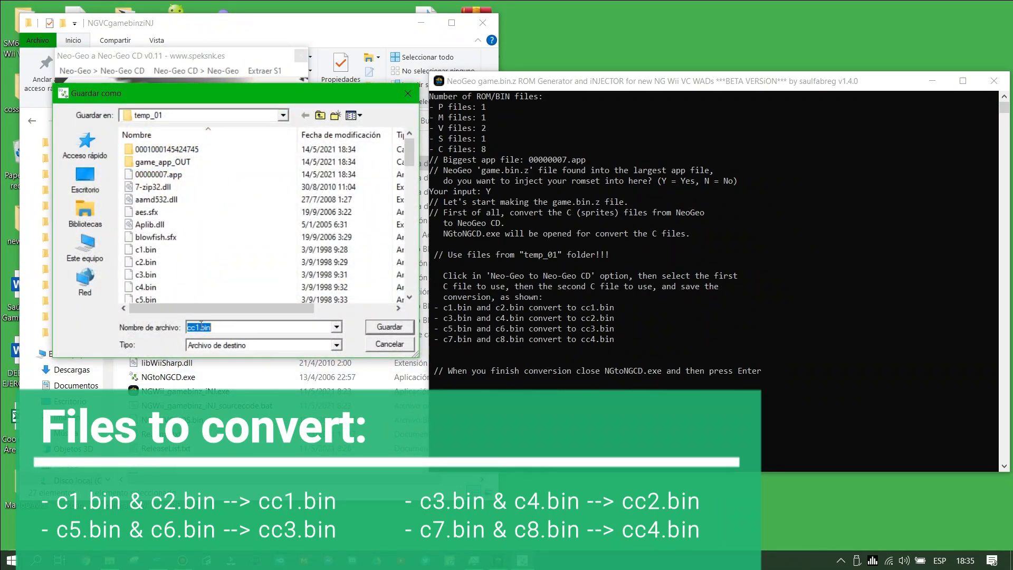
text(cc2.bin)
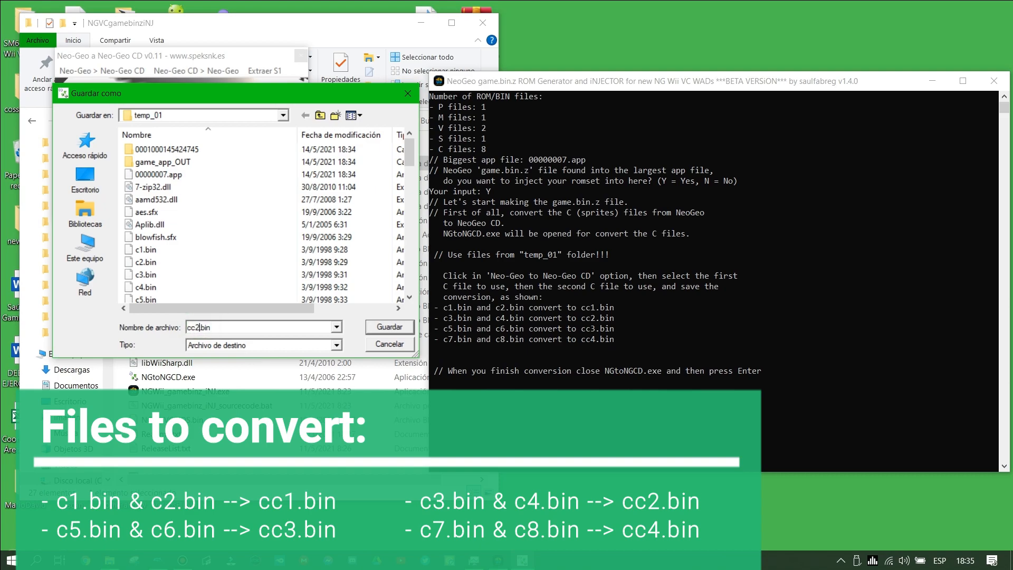
click(389, 326)
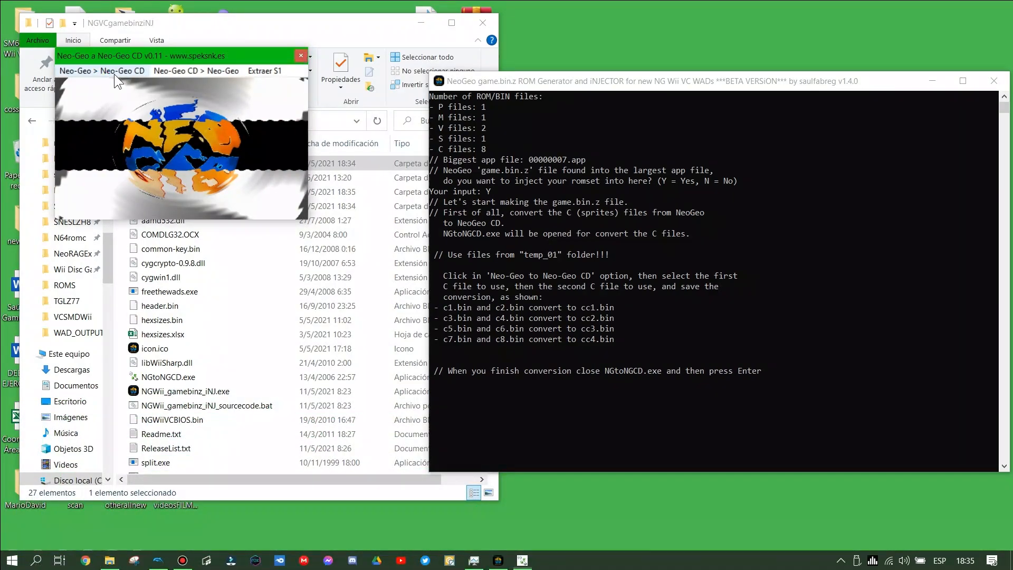
- Convert c5/c6 into cc3.bin and c7/c8 into cc4.bin
click(102, 71)
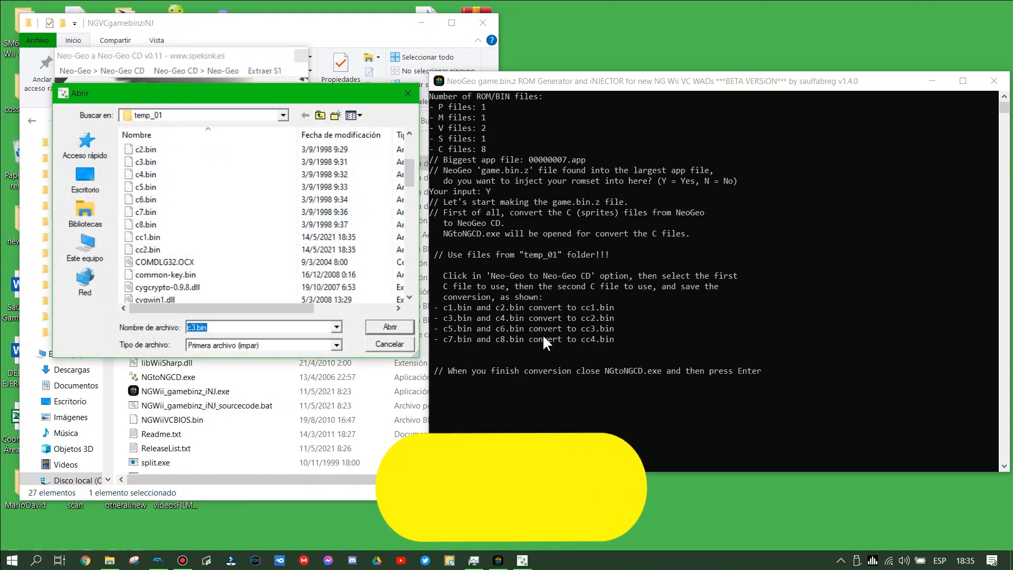
click(145, 187)
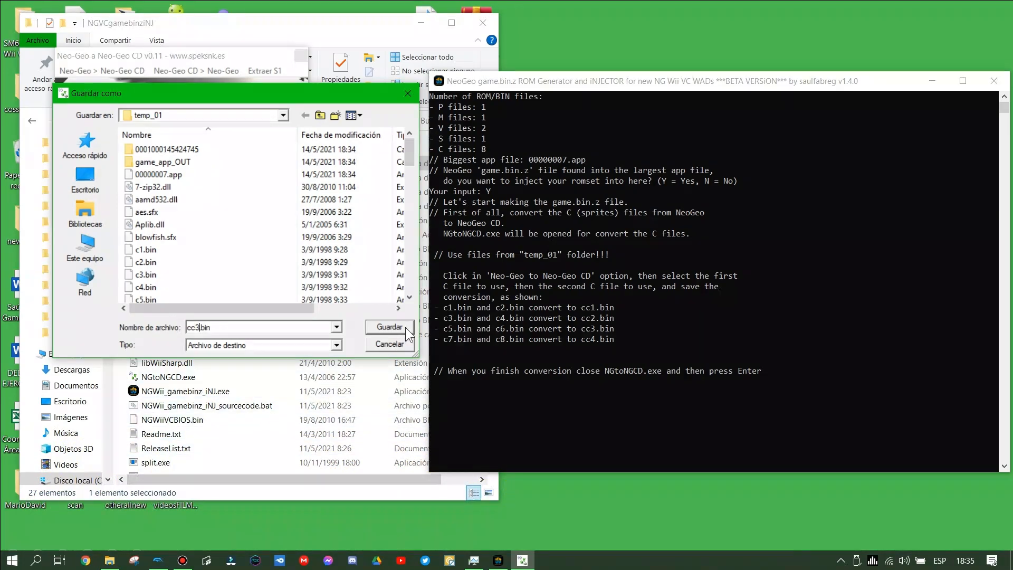
click(388, 327)
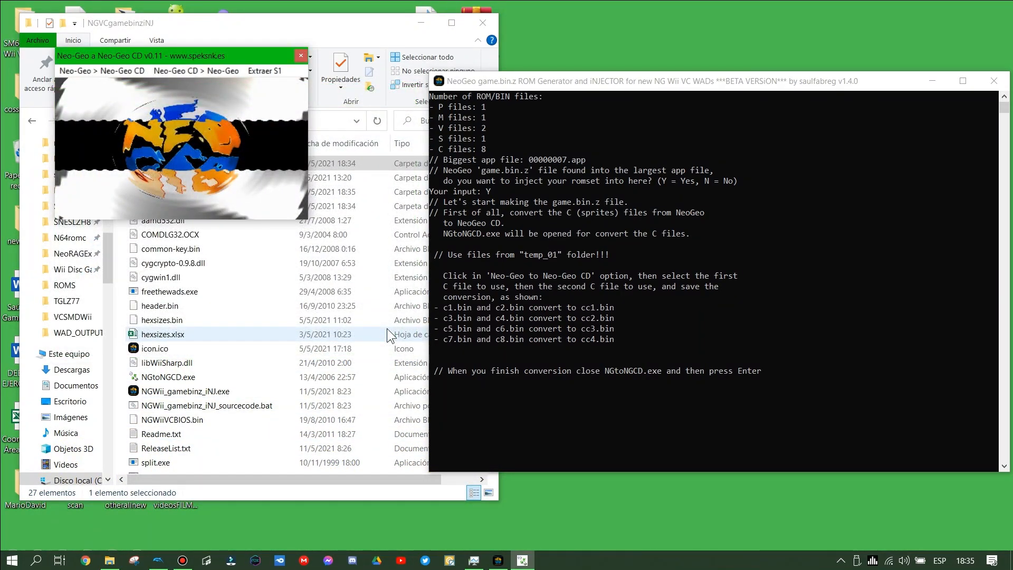
mouse_move(159, 140)
text(cc4.bin)
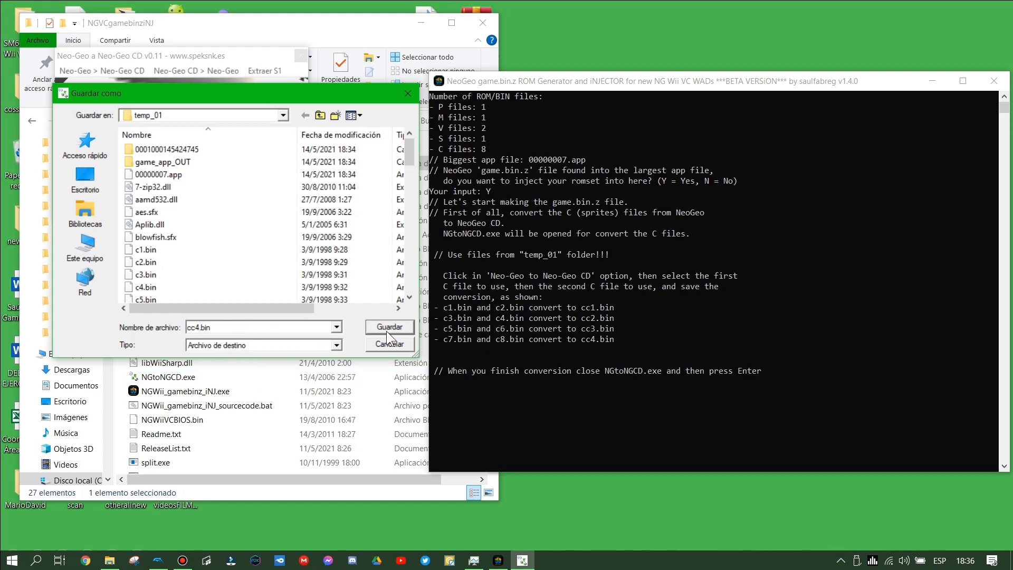
click(388, 326)
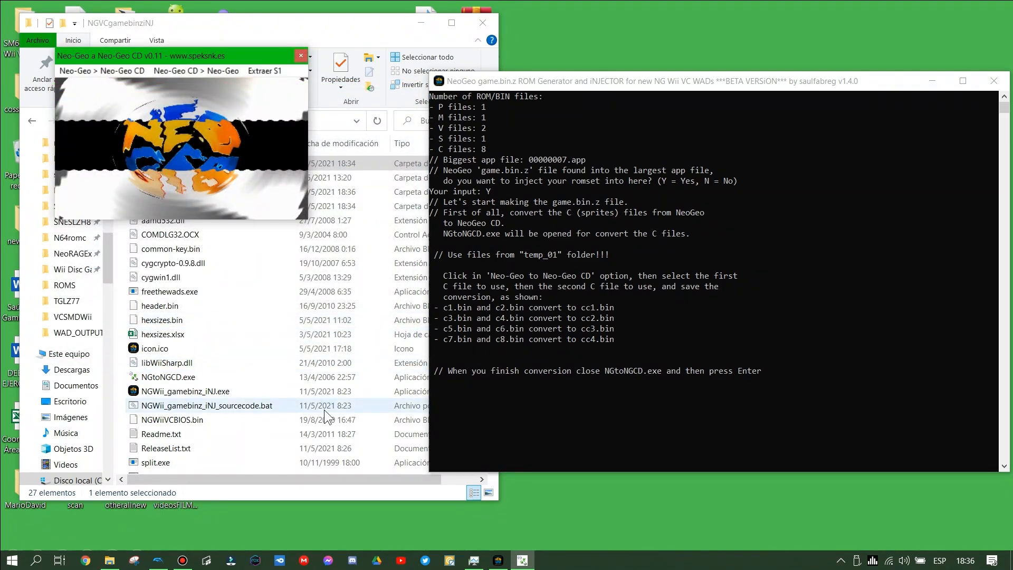
- Close NGtoNGCD so the injector byte-swaps the C files into cc.bin.new and computes sizes
click(155, 462)
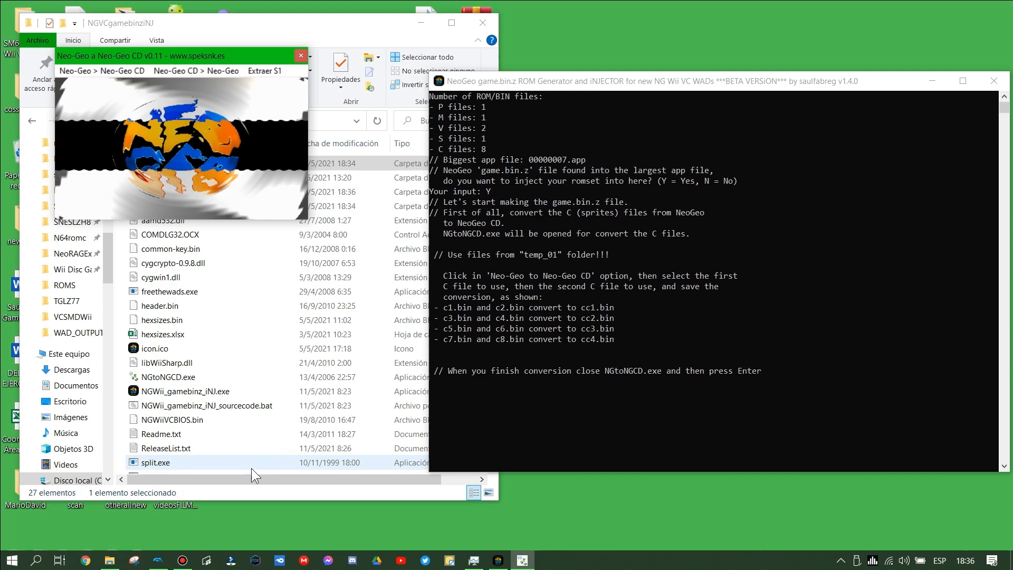
mouse_move(143, 79)
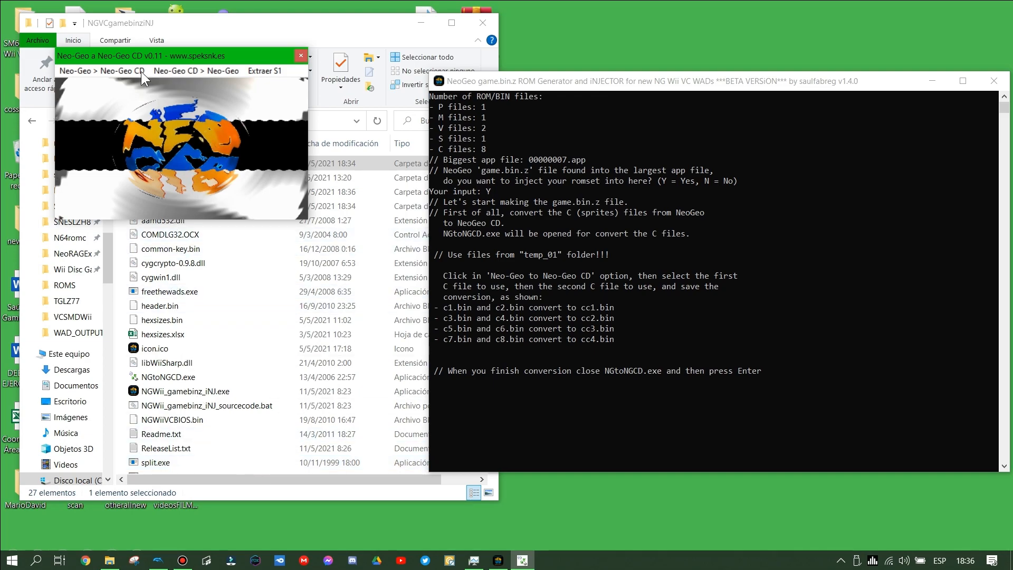
mouse_move(207, 85)
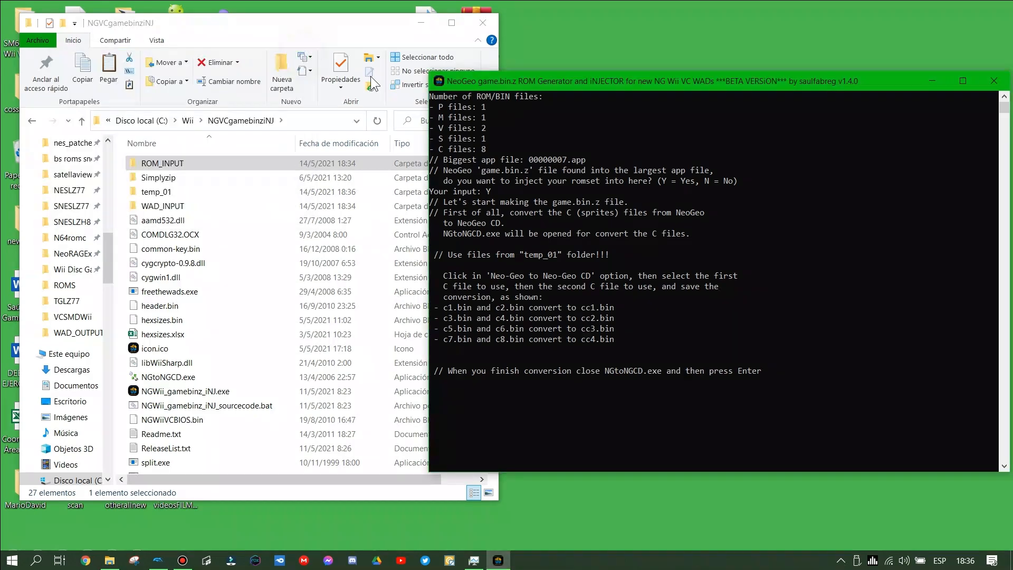
mouse_move(668, 389)
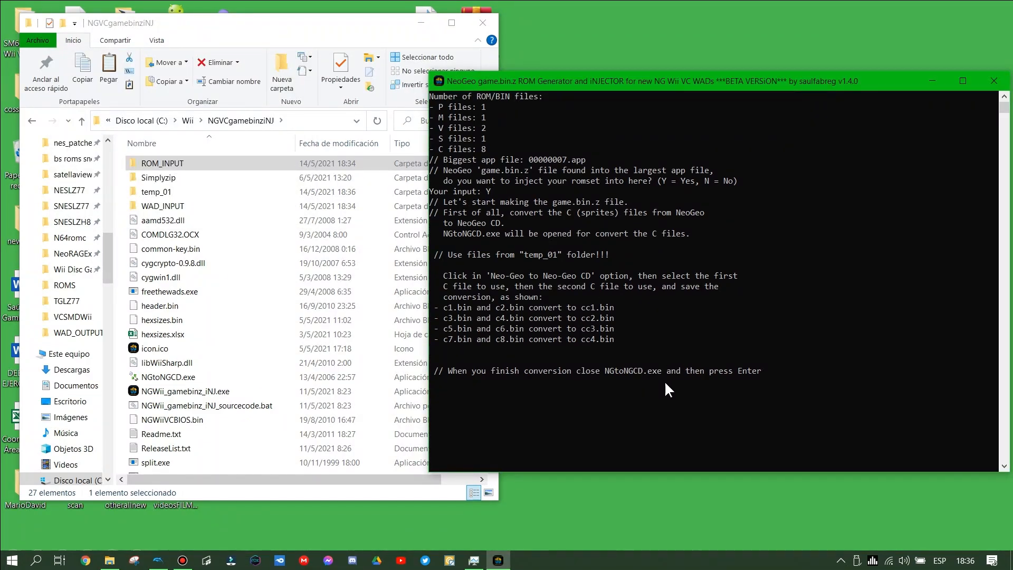
key(Enter)
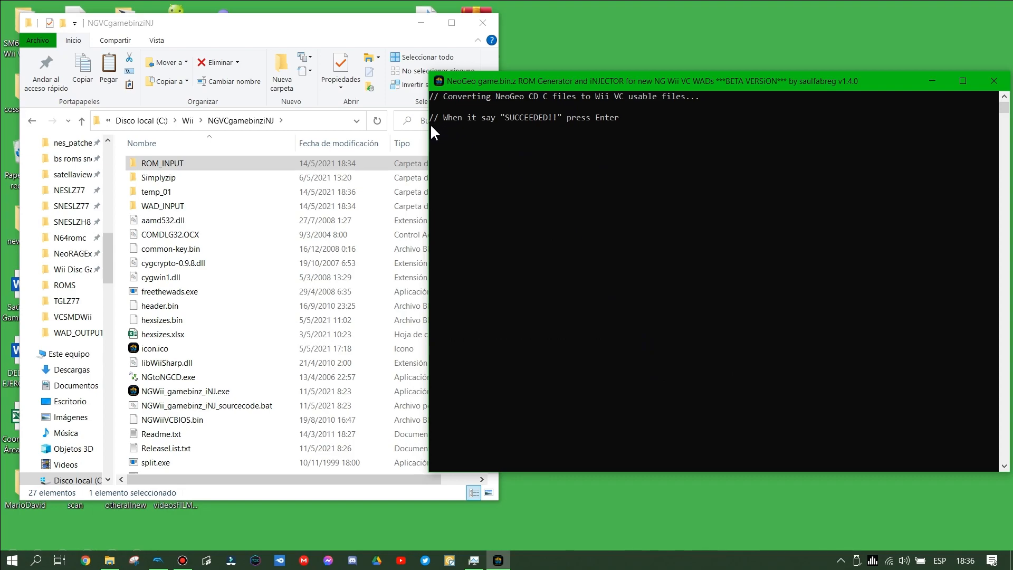
mouse_move(569, 297)
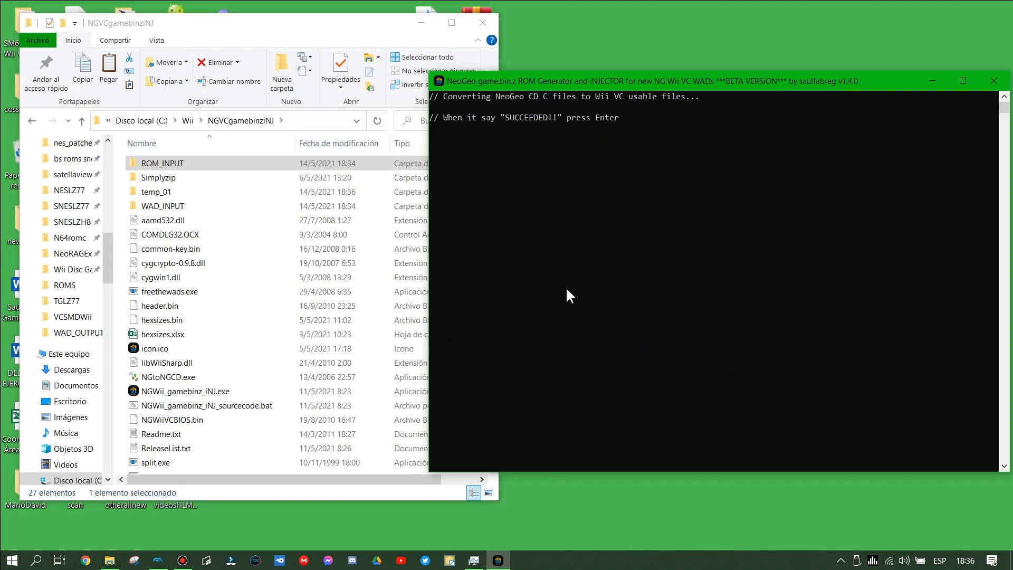
mouse_move(563, 362)
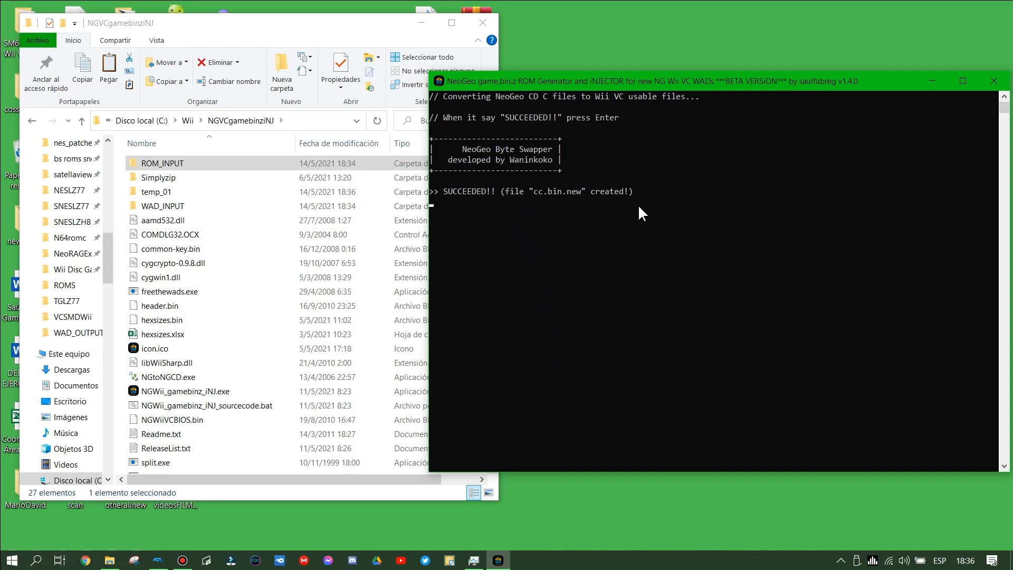
key(enter)
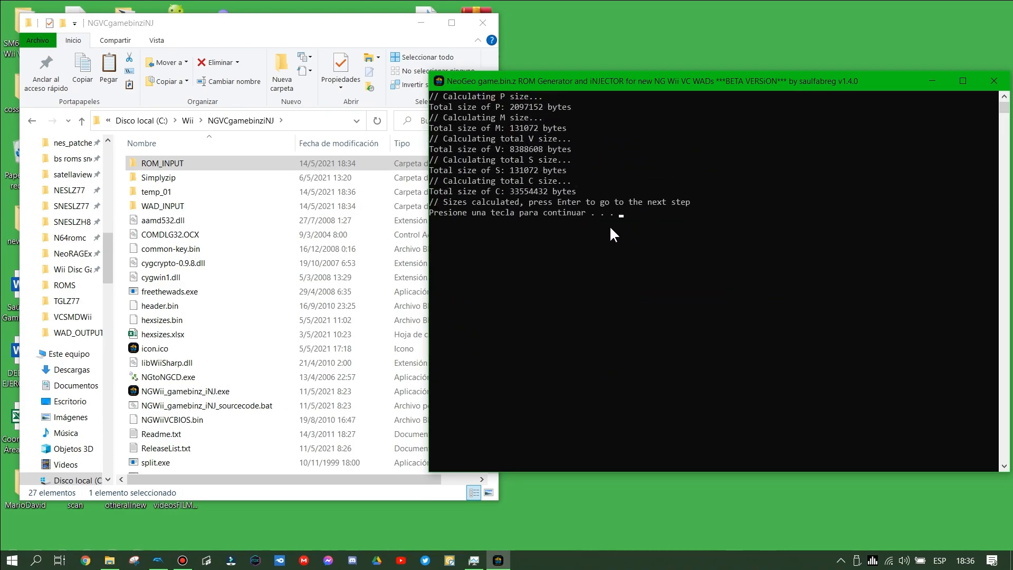
- Continue so the injector builds the new game.zdf and launches SimplyZip
key(enter)
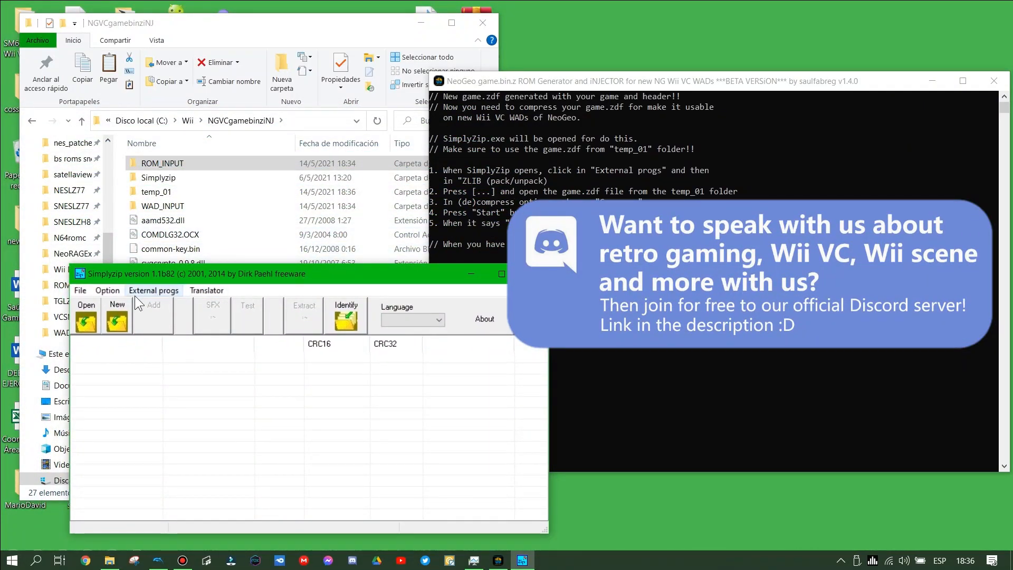
- In SimplyZip's ZLIB tool, browse into NGVCgamebinziNJ\temp_01 to select game.zdf for compression
click(153, 290)
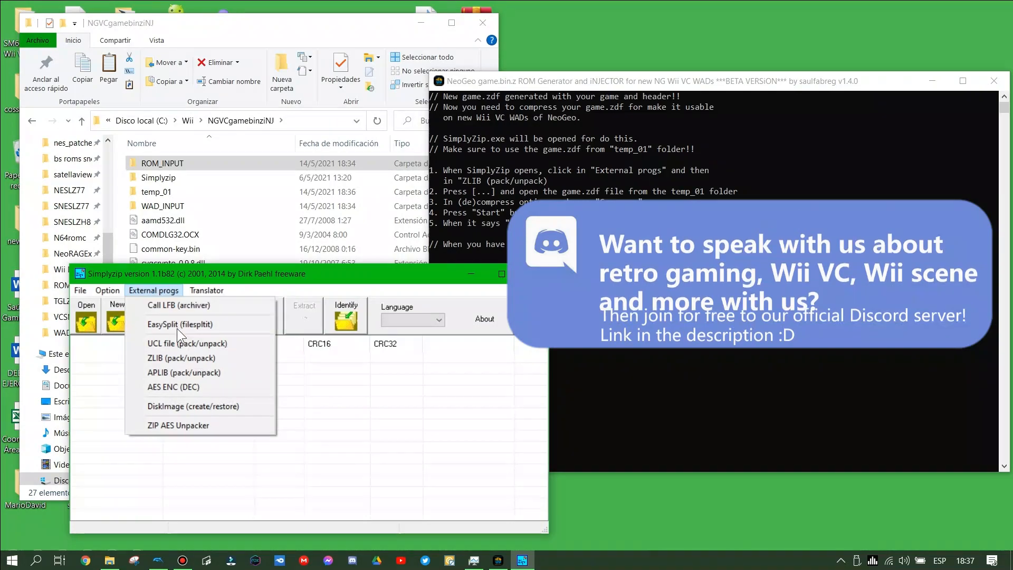
click(181, 357)
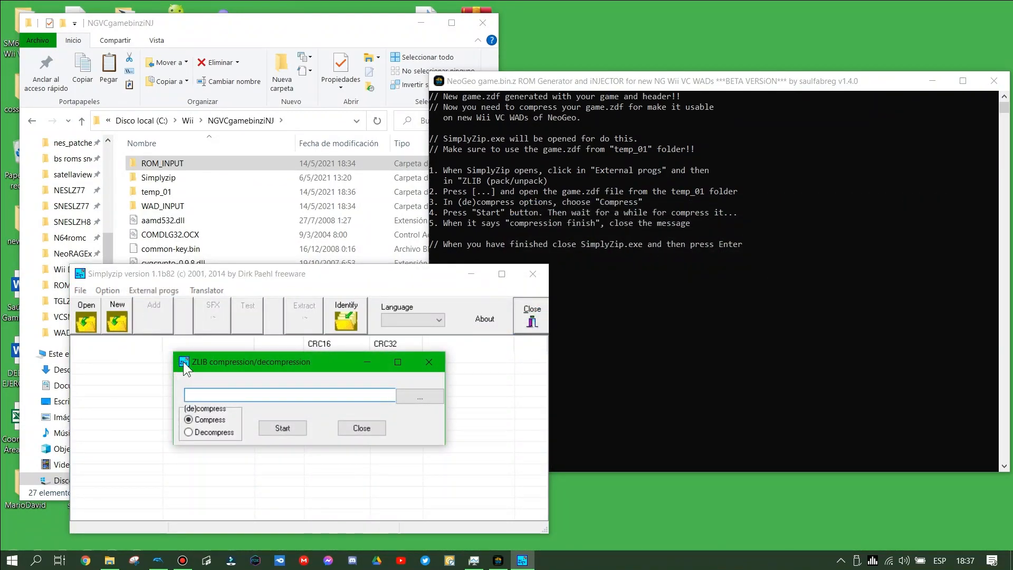
mouse_move(414, 398)
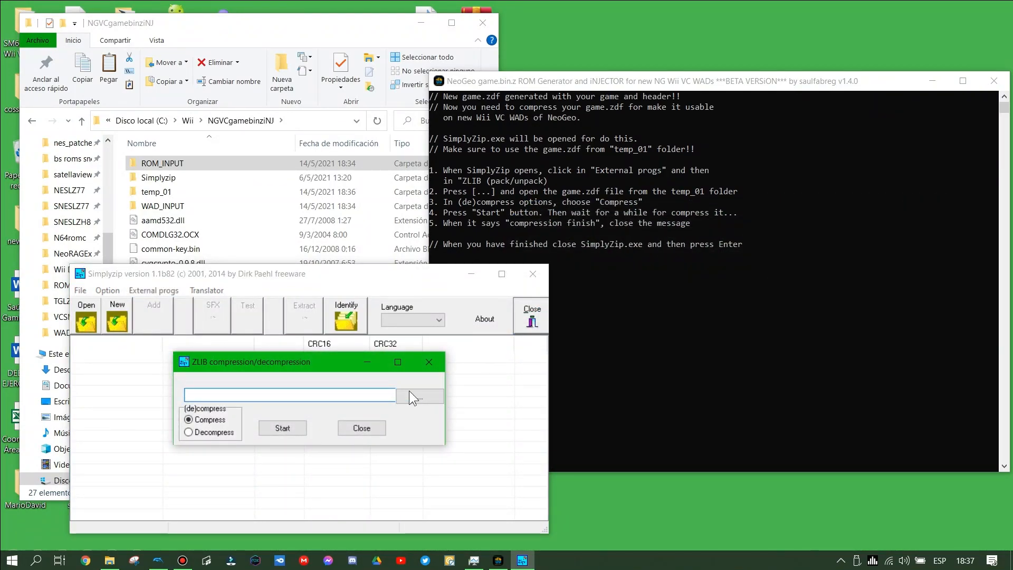
click(418, 396)
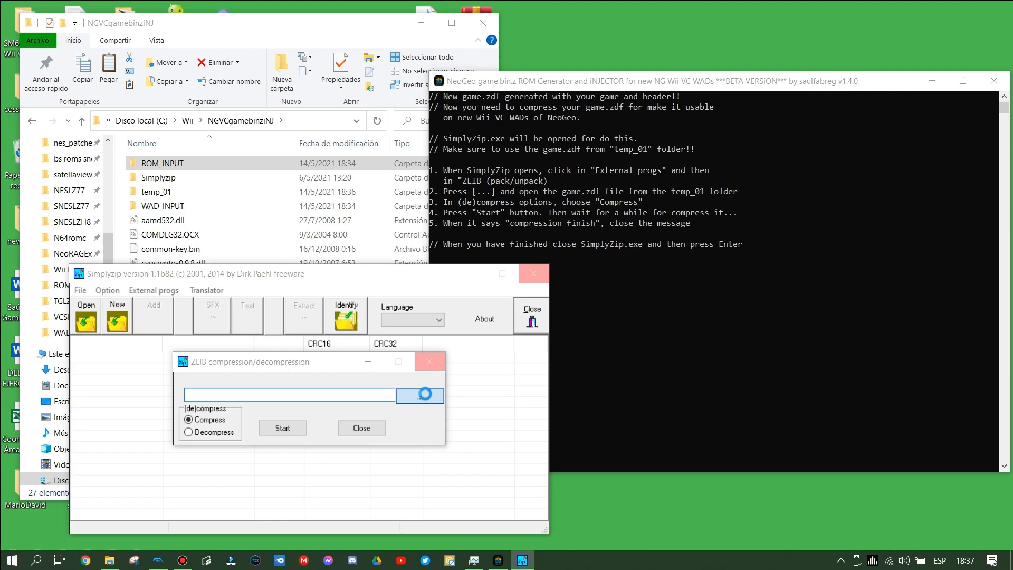
click(419, 394)
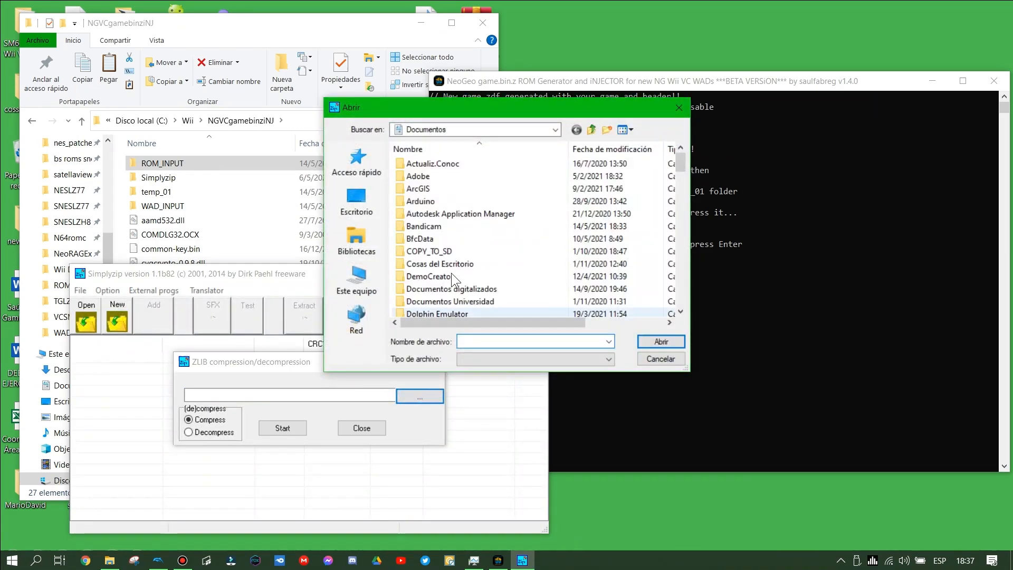
click(356, 277)
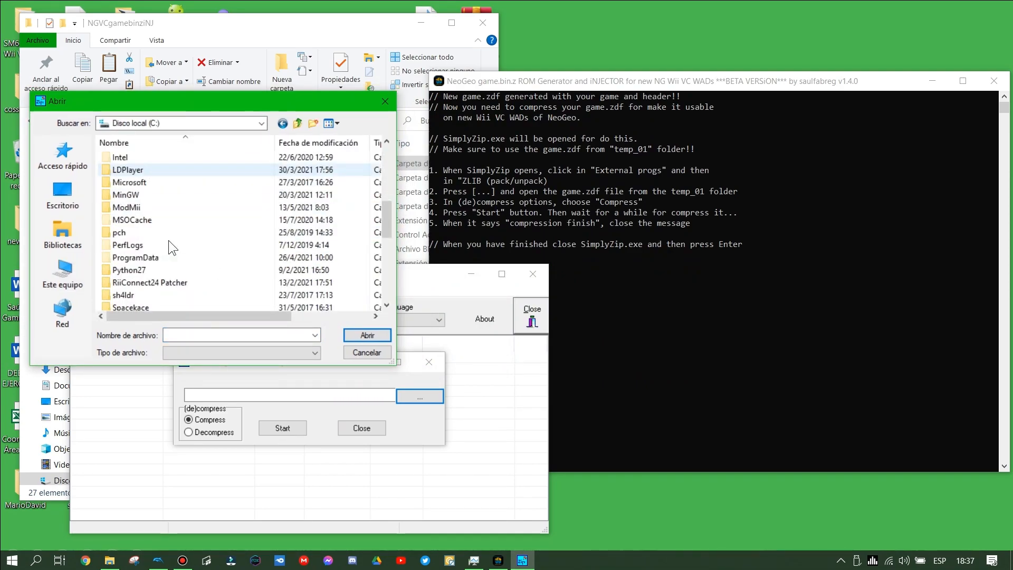
double_click(126, 190)
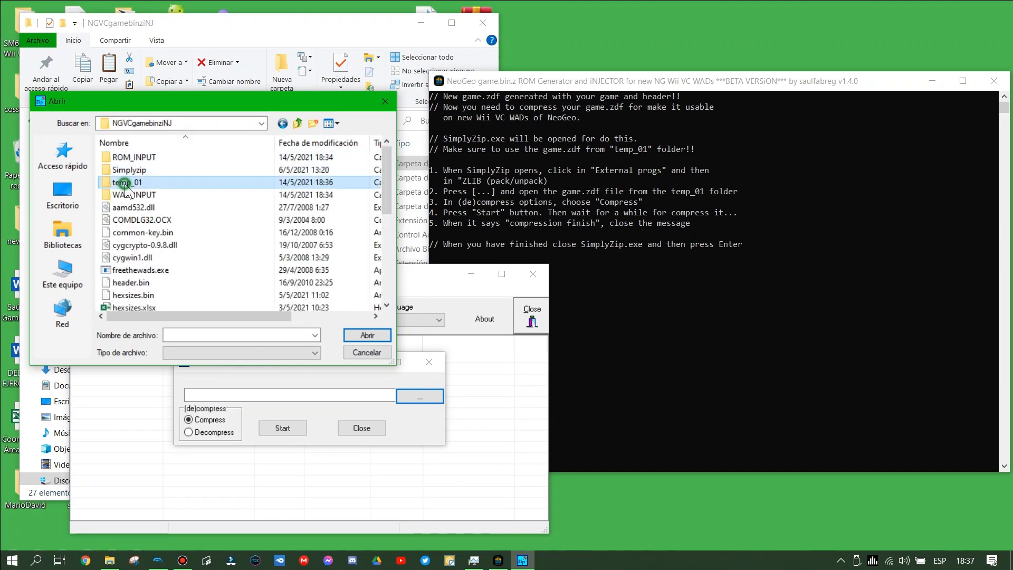
double_click(127, 183)
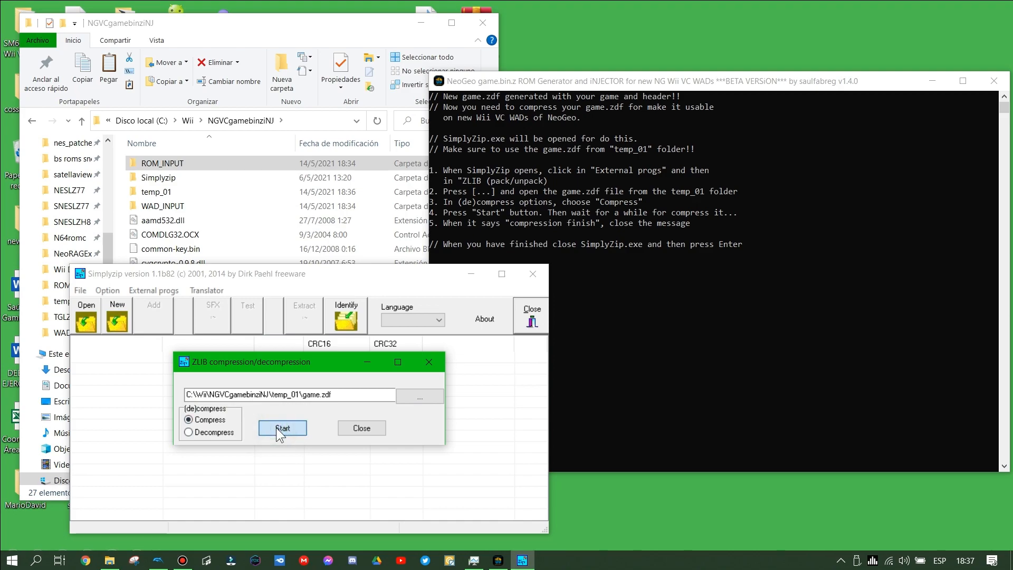
mouse_move(295, 444)
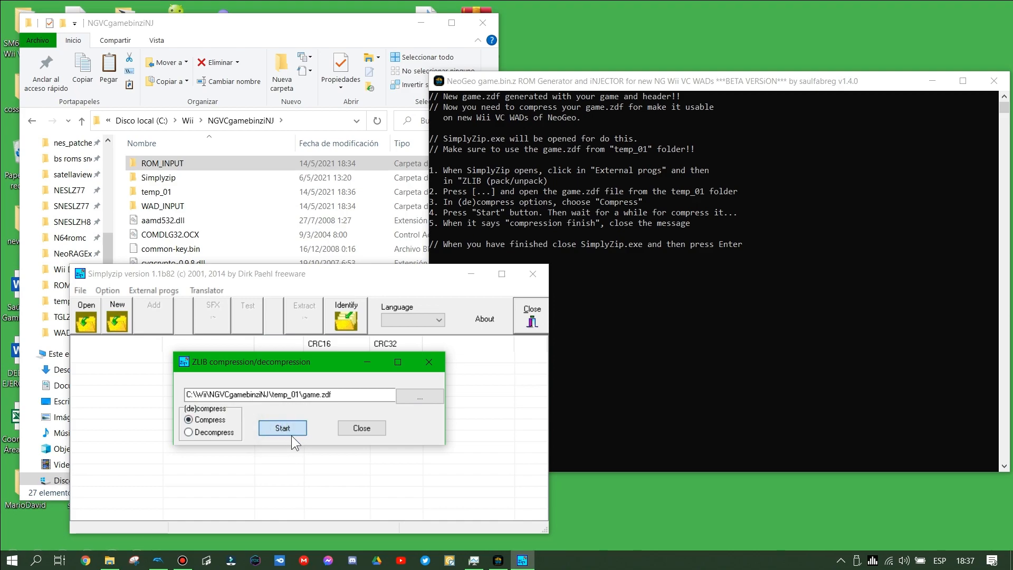
- ZLIB-compress game.zdf and acknowledge the 'compression finish' message
click(282, 428)
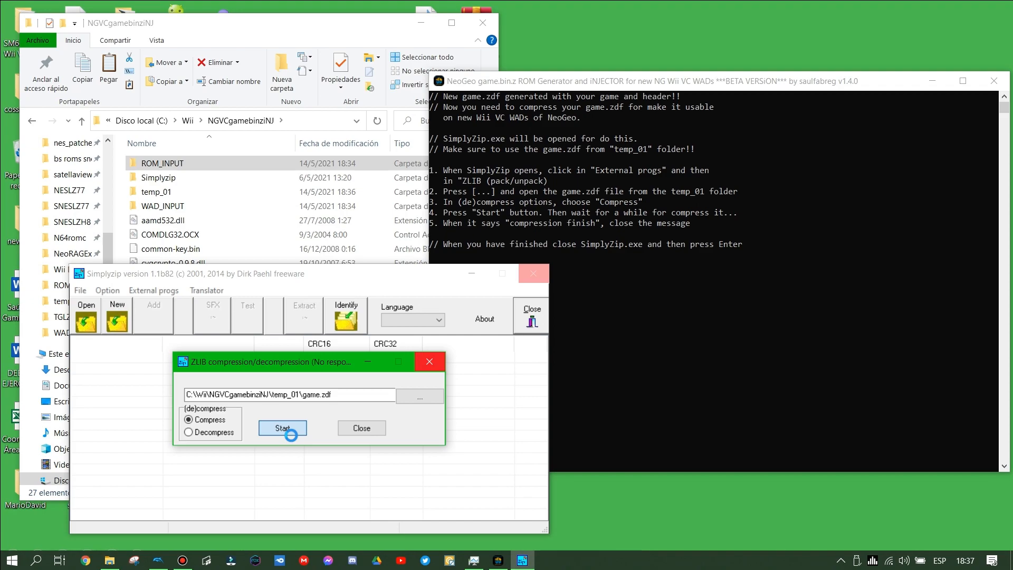
click(282, 427)
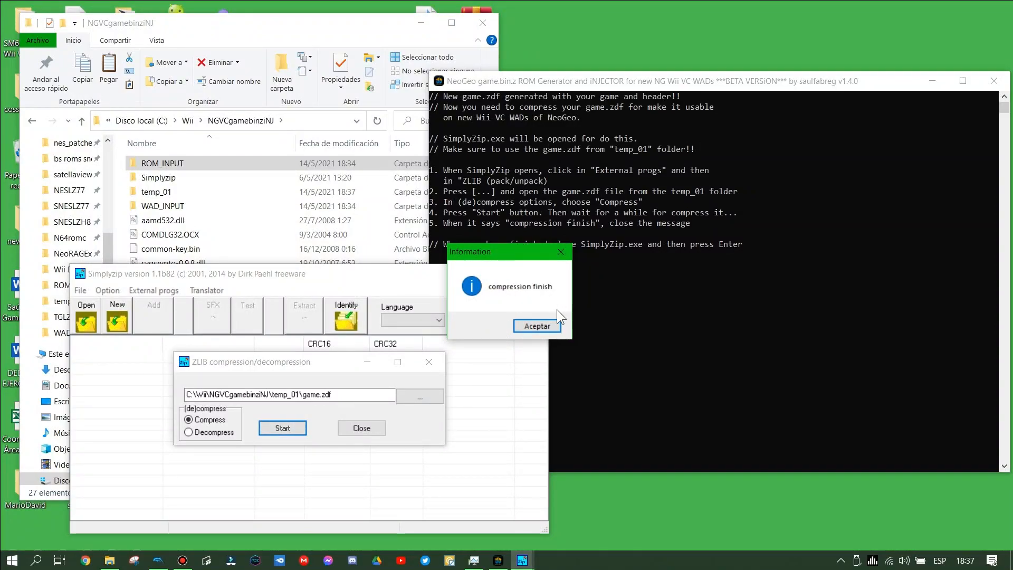
click(536, 326)
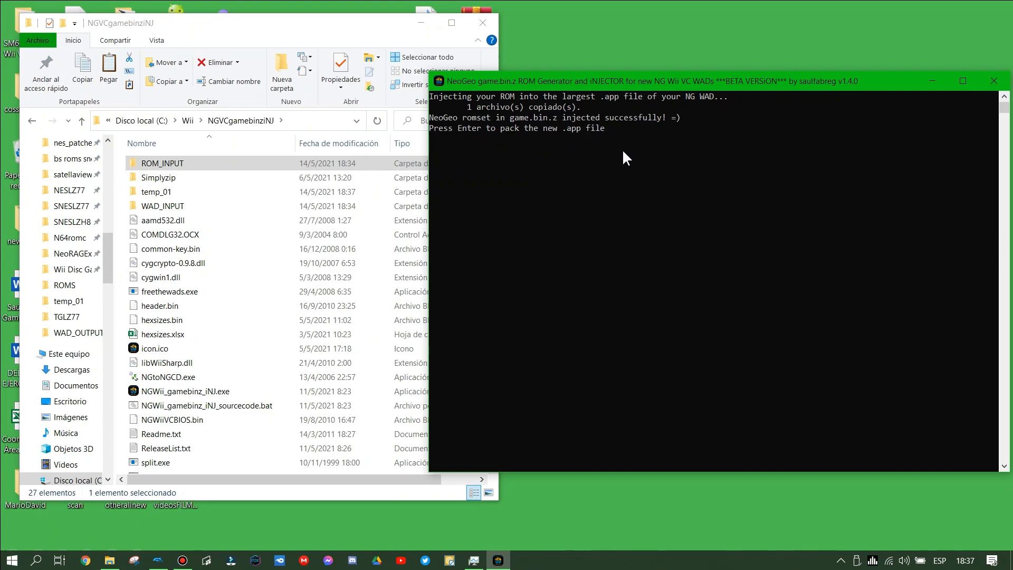
- Pack the new .app and answer Y to assign a new 4-character game ID starting 'ETE'
key(enter)
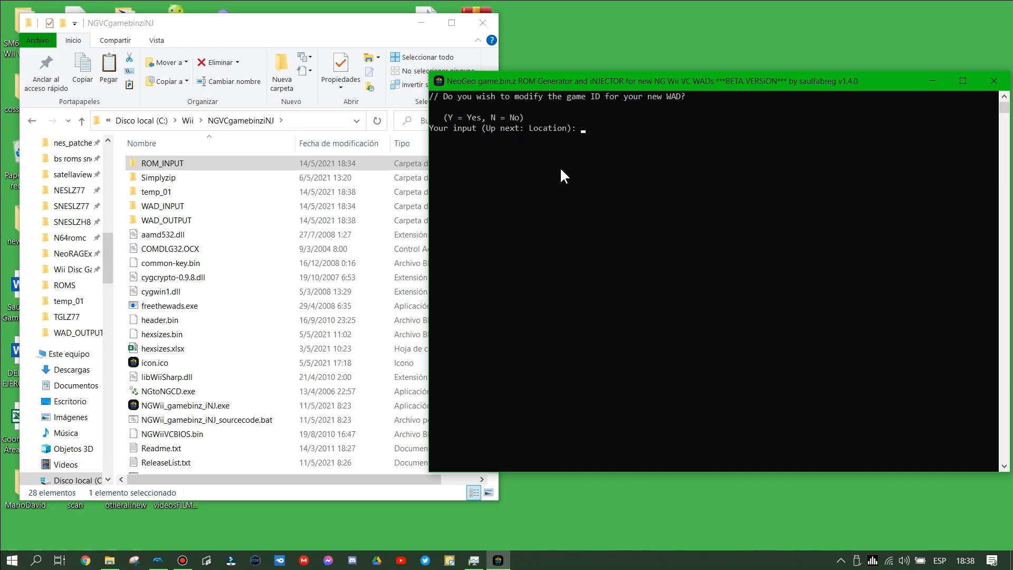
mouse_move(586, 176)
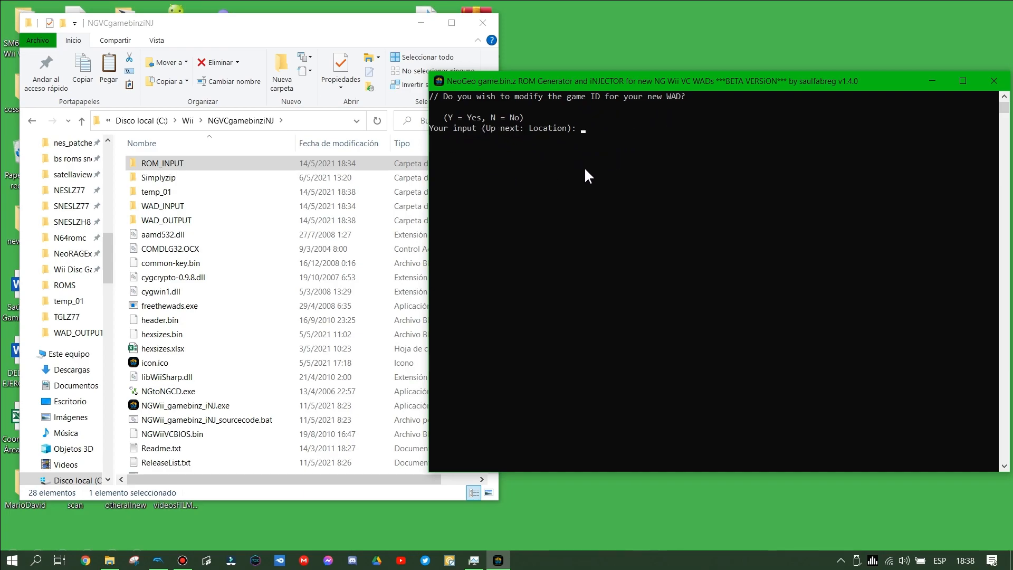
text(Y)
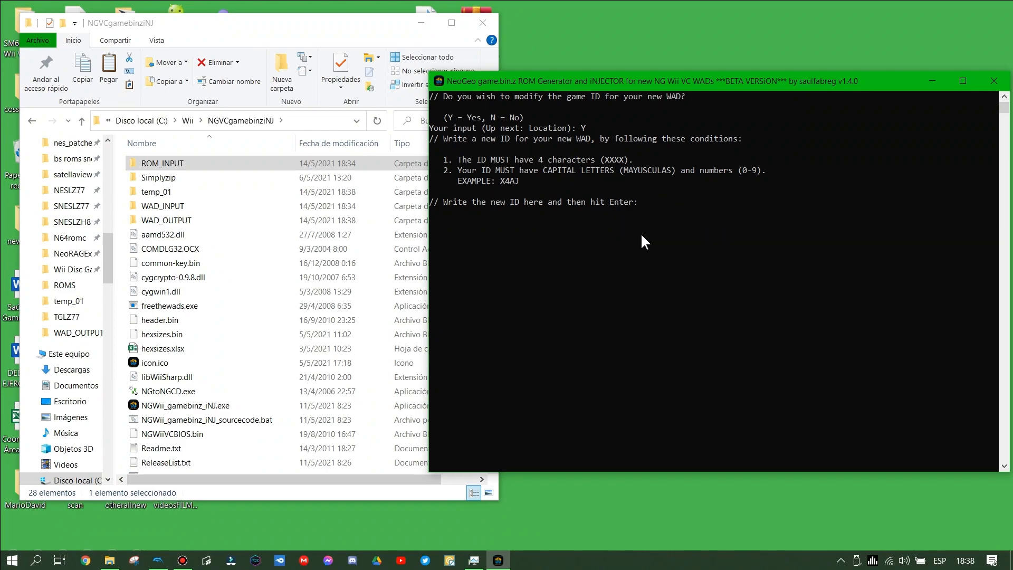
text(ETE)
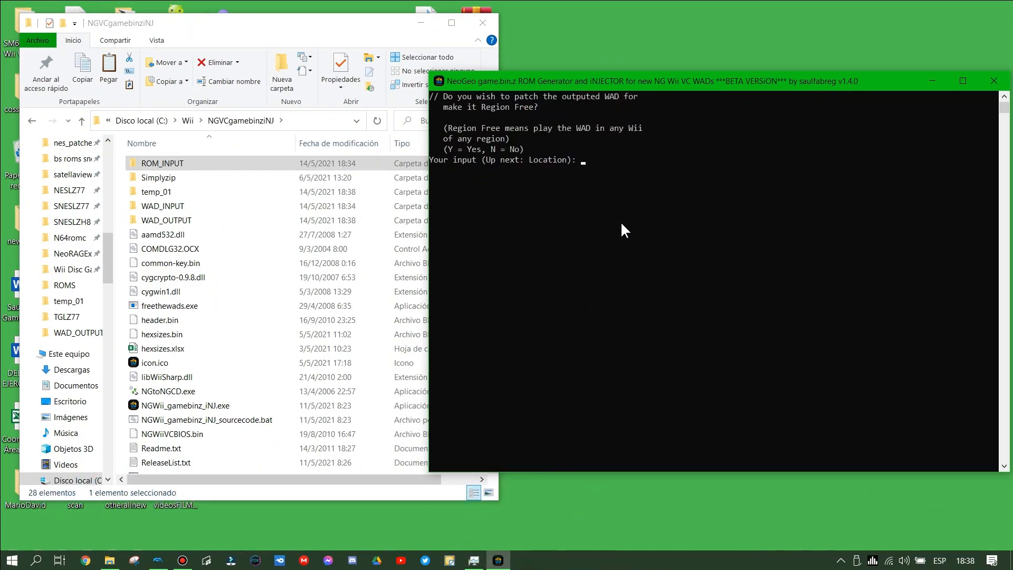
mouse_move(663, 160)
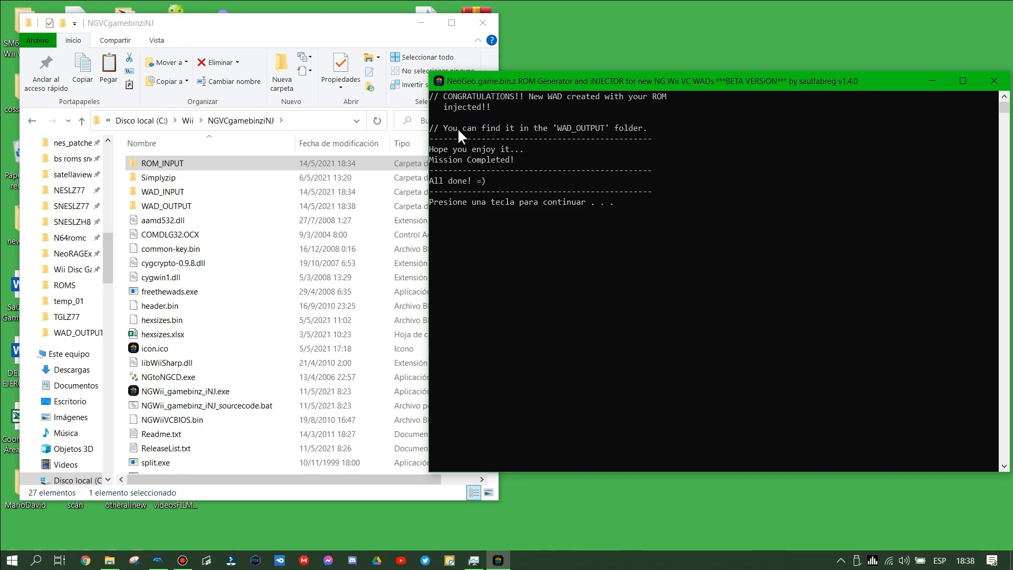
mouse_move(663, 143)
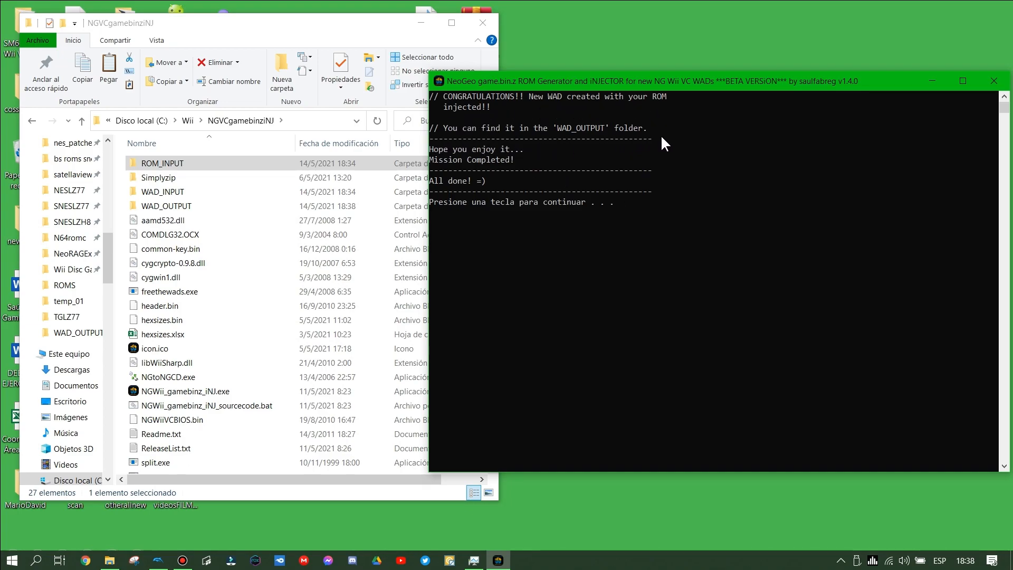
mouse_move(592, 247)
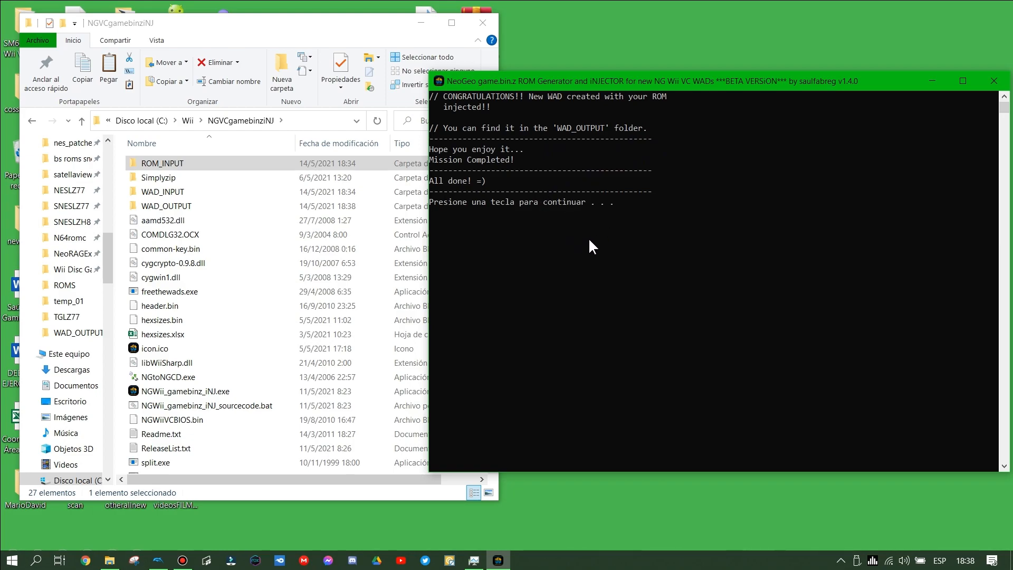
mouse_move(583, 246)
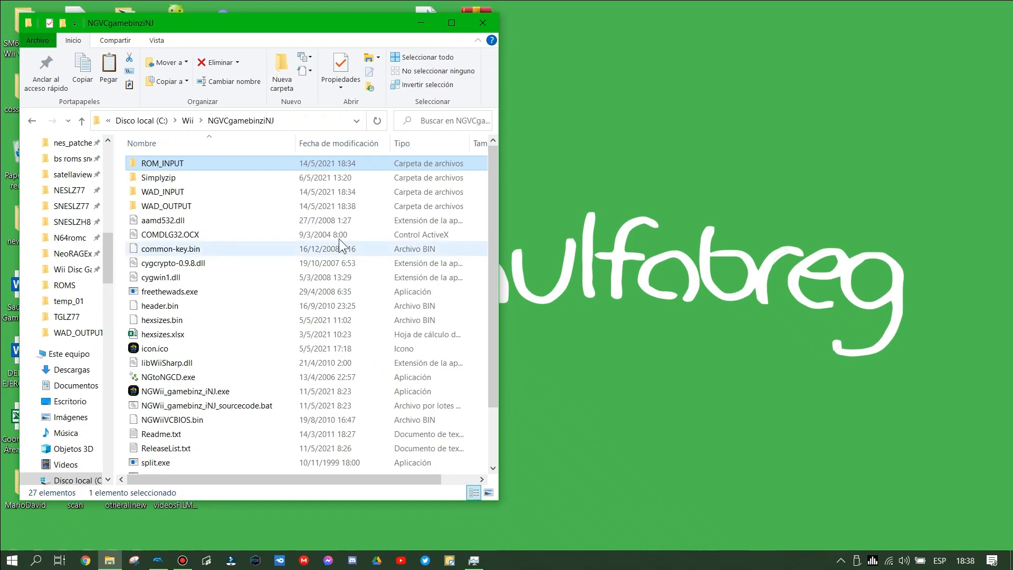
- Select output_regFree.wad inside the WAD_OUTPUT folder of NGVCgamebinziNJ
double_click(167, 206)
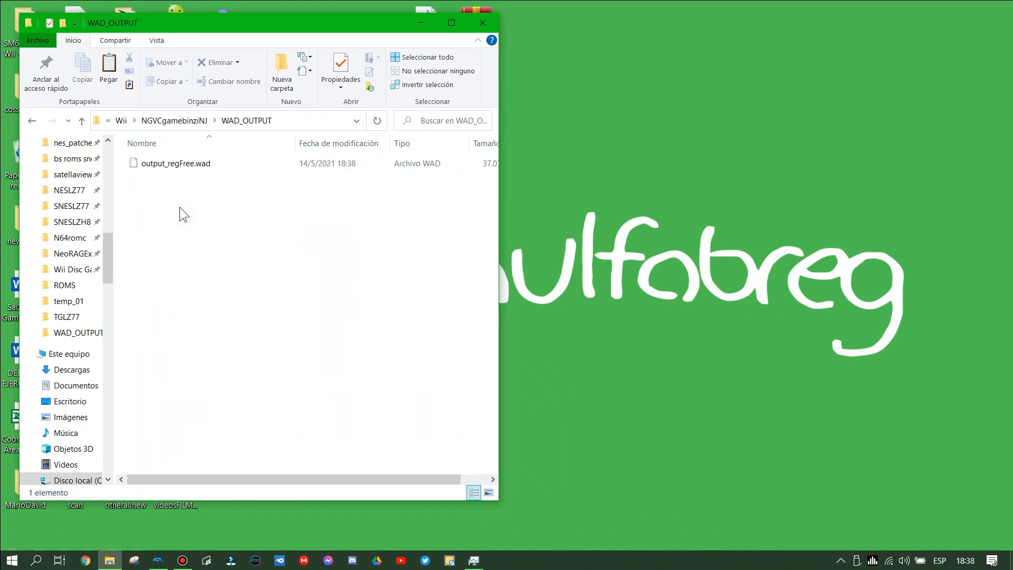
click(176, 163)
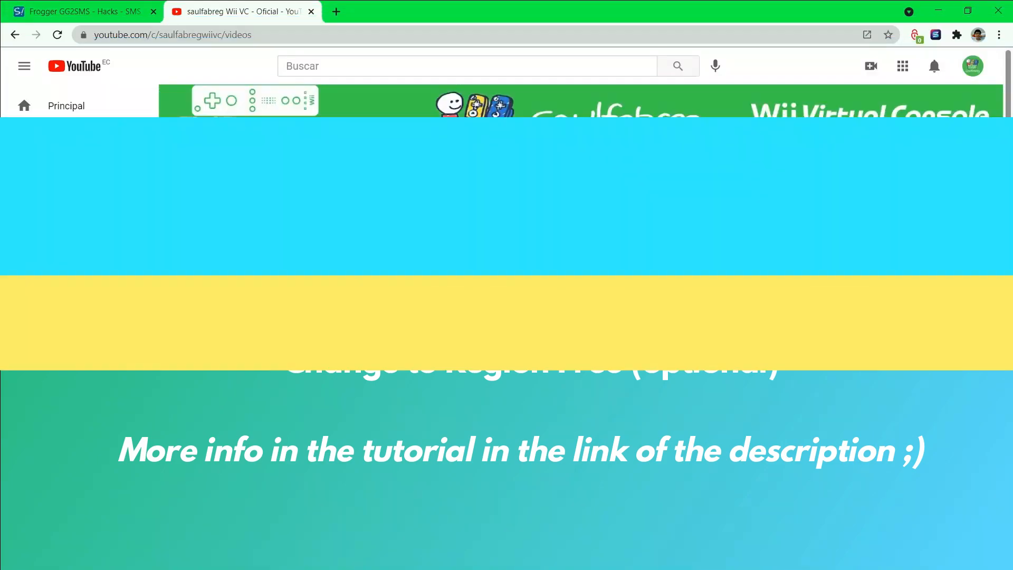
- Load Ragnagard NEO GEO TEST.wad from Wii\NGVCgamebinziNJ\WAD_OUTPUT in Dolphin and start emulation
click(158, 559)
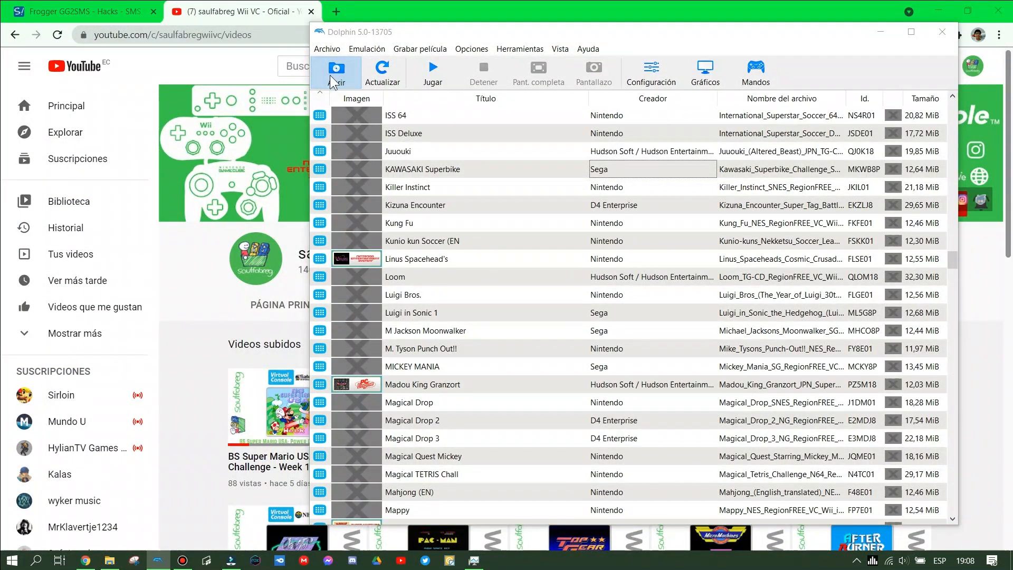
click(336, 70)
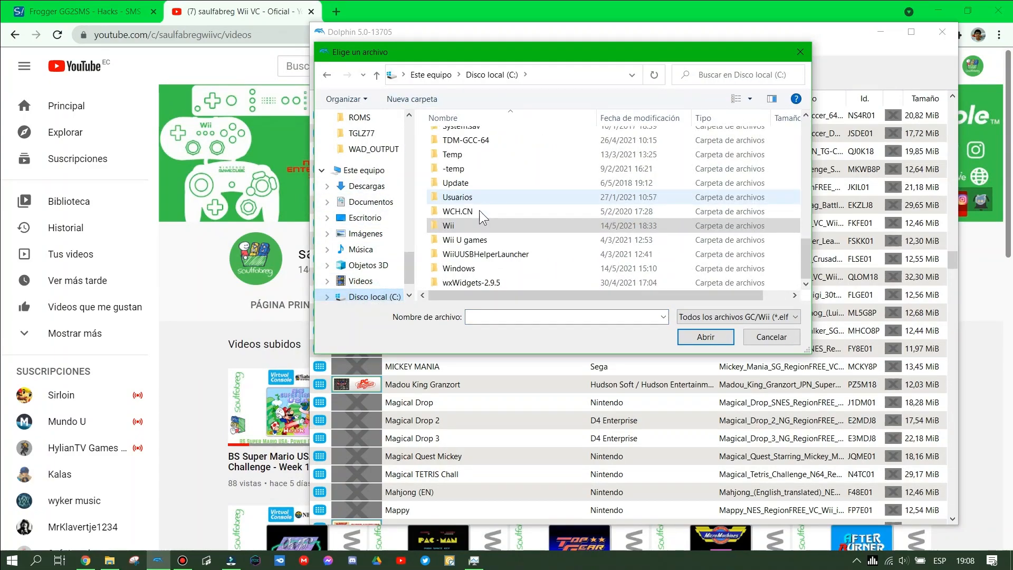
double_click(448, 225)
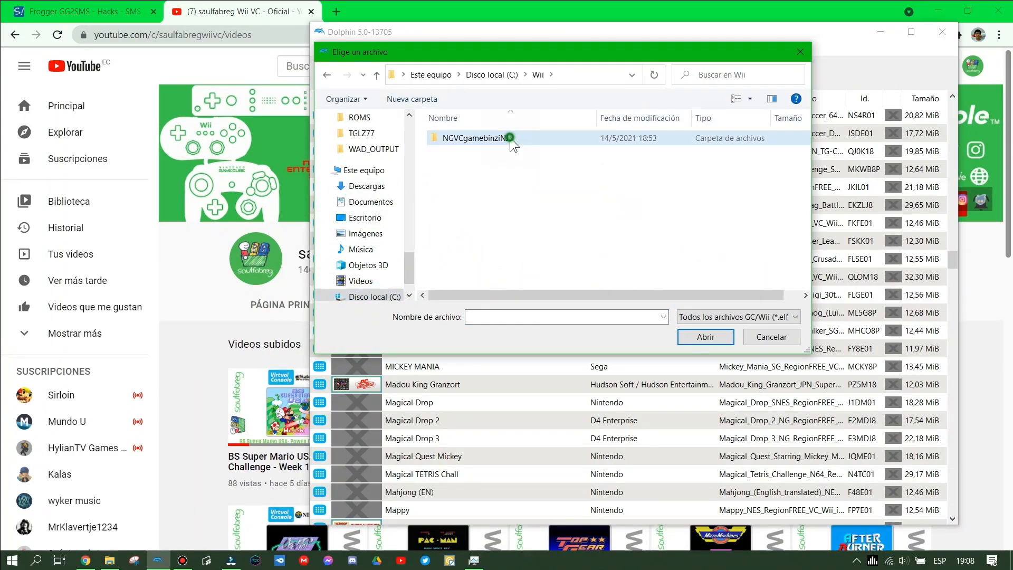
double_click(478, 137)
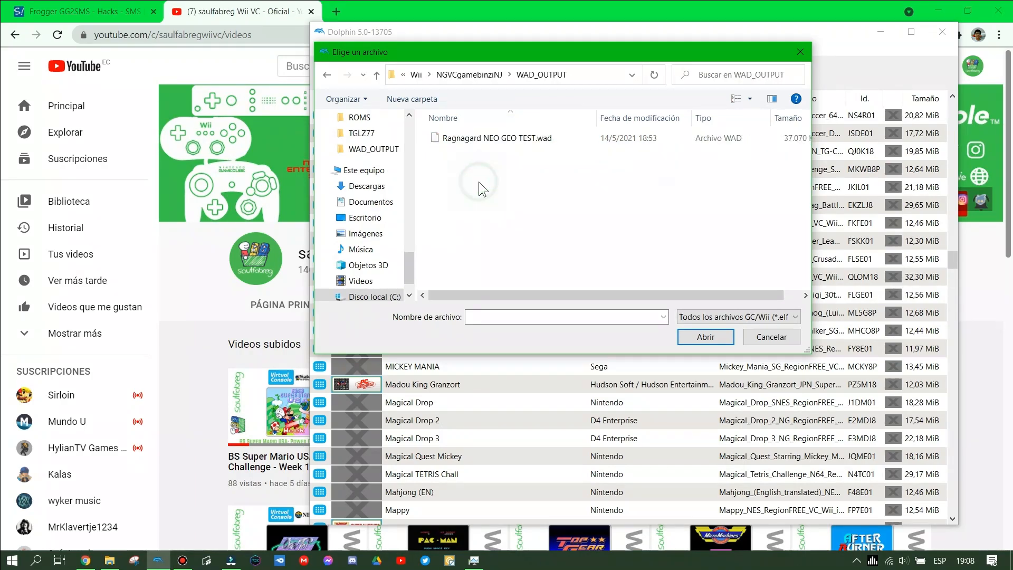
click(496, 137)
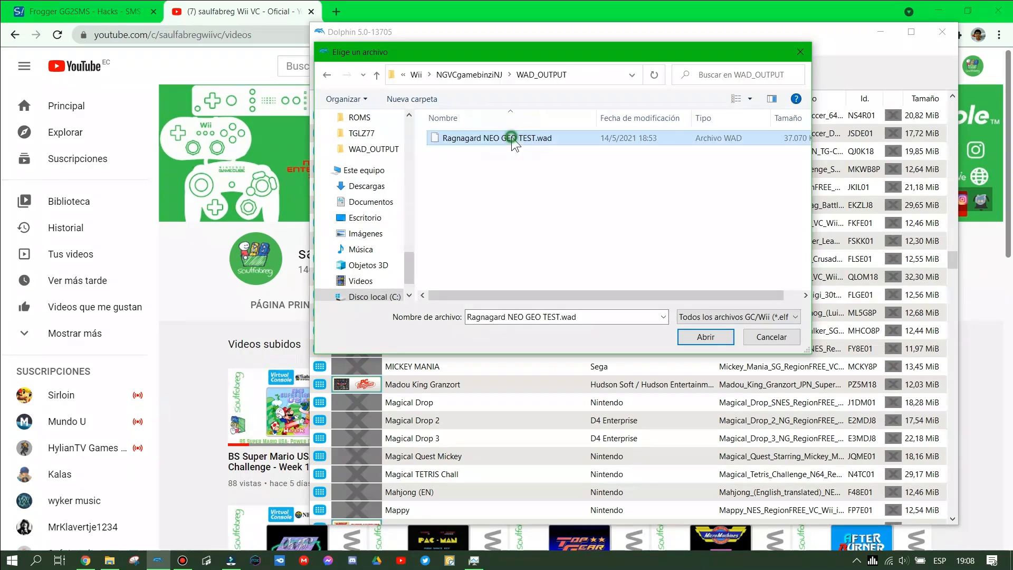
click(704, 337)
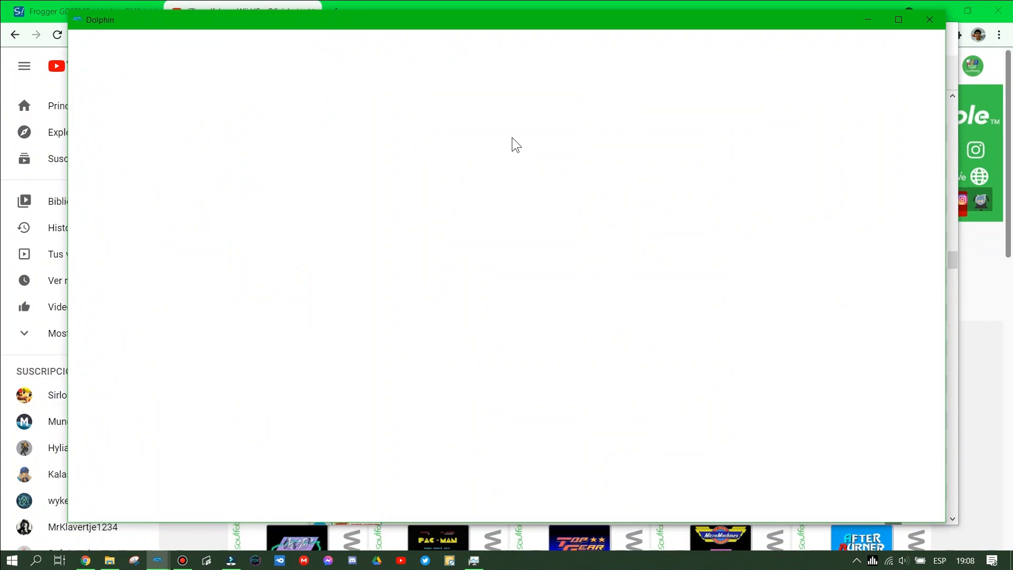